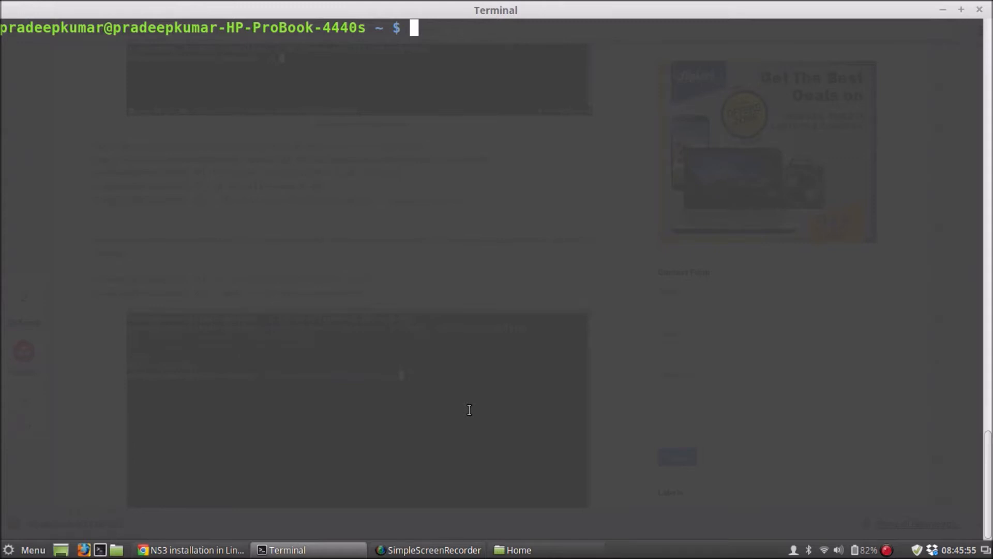
# Run sudo apt-get update to refresh the Ubuntu and Linux Mint package lists
pyautogui.write('su')
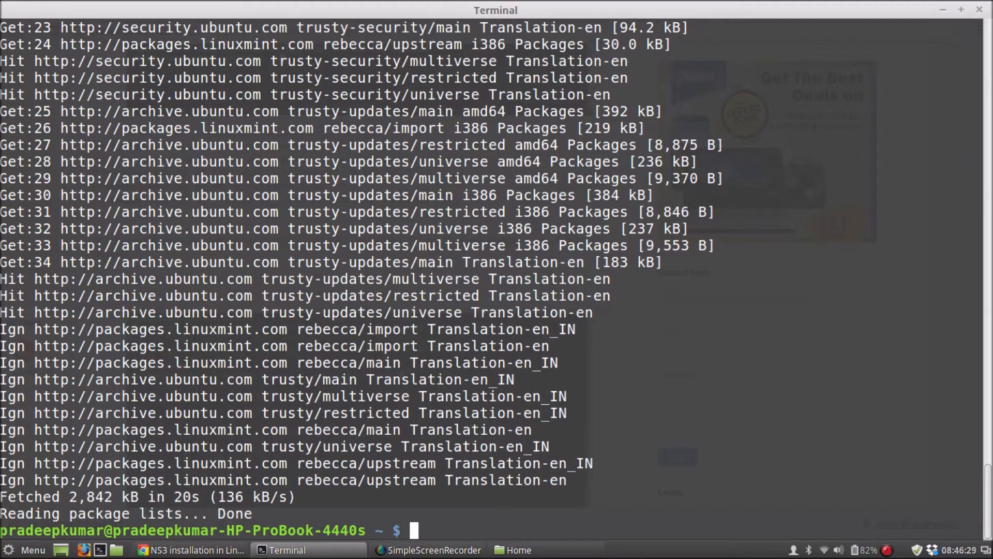
pyautogui.write('sudo apt')
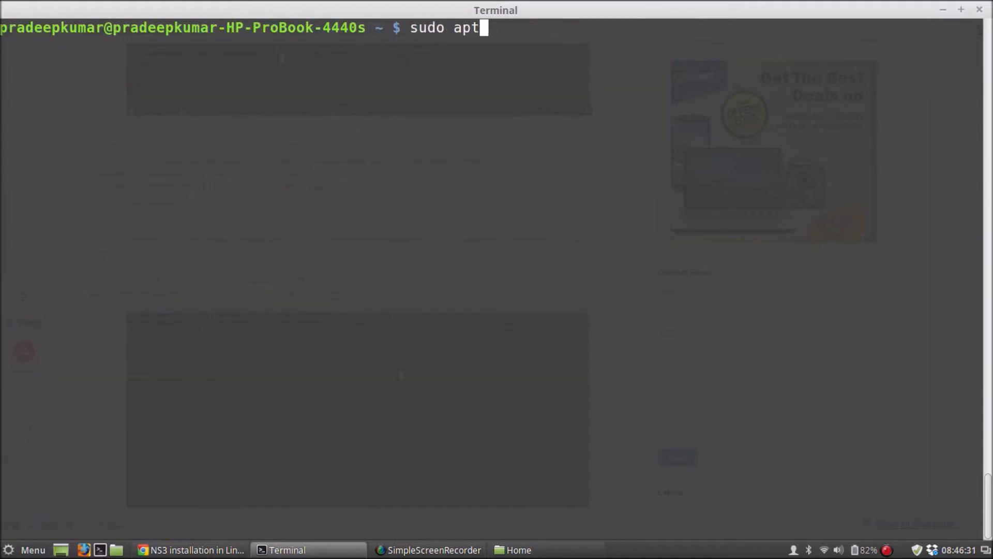
pyautogui.write('-get biu')
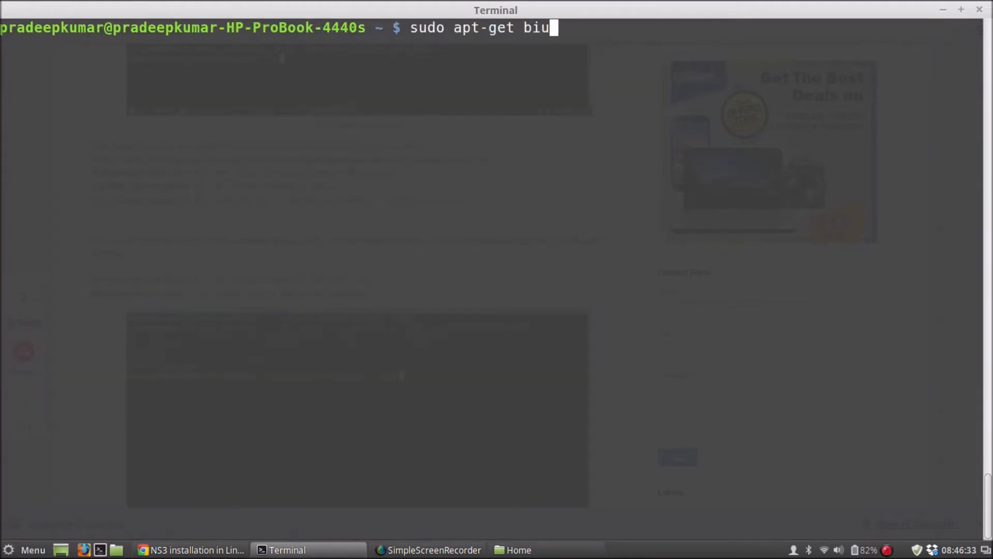
pyautogui.write('ld-esse')
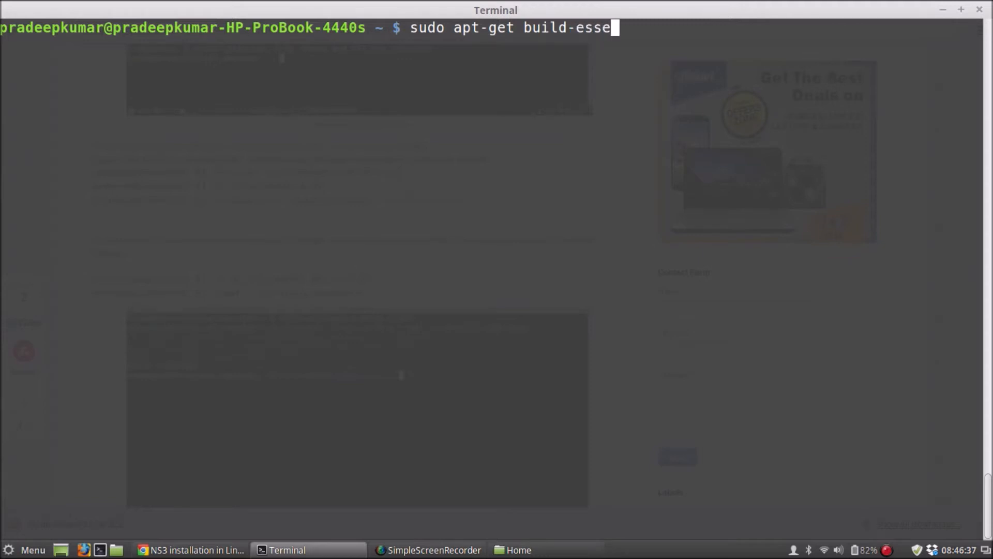
pyautogui.write('ntial autoconf automake libxm')
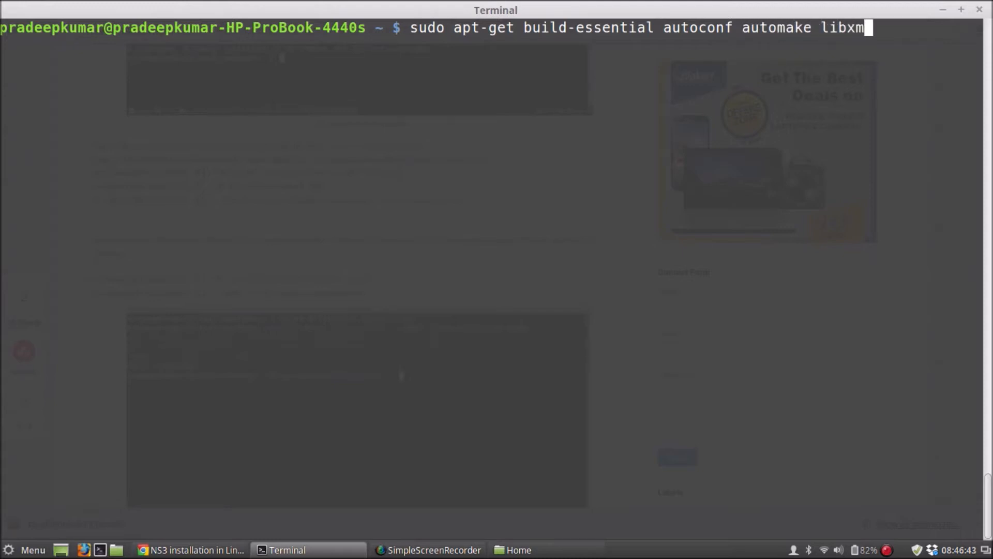
pyautogui.write('u-dev')
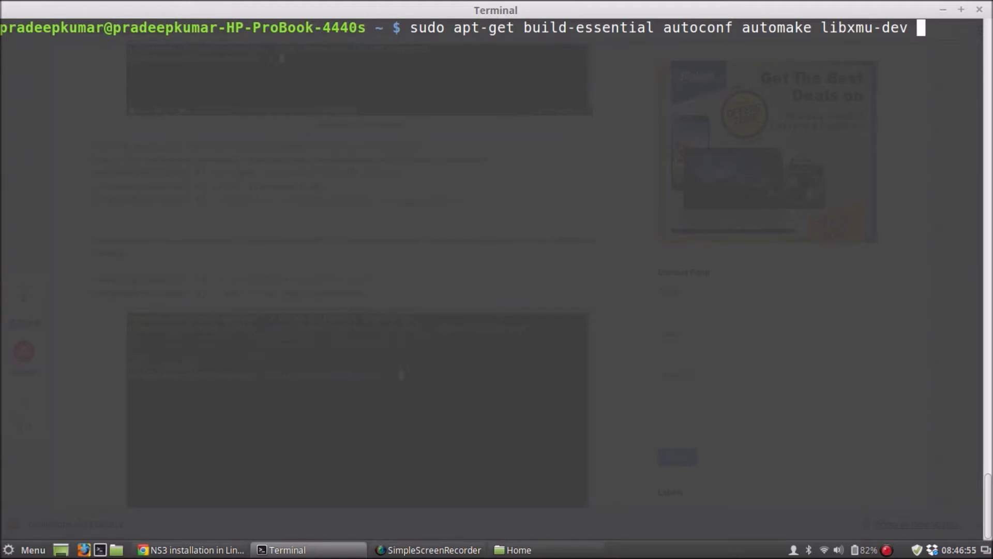
pyautogui.write('pyt')
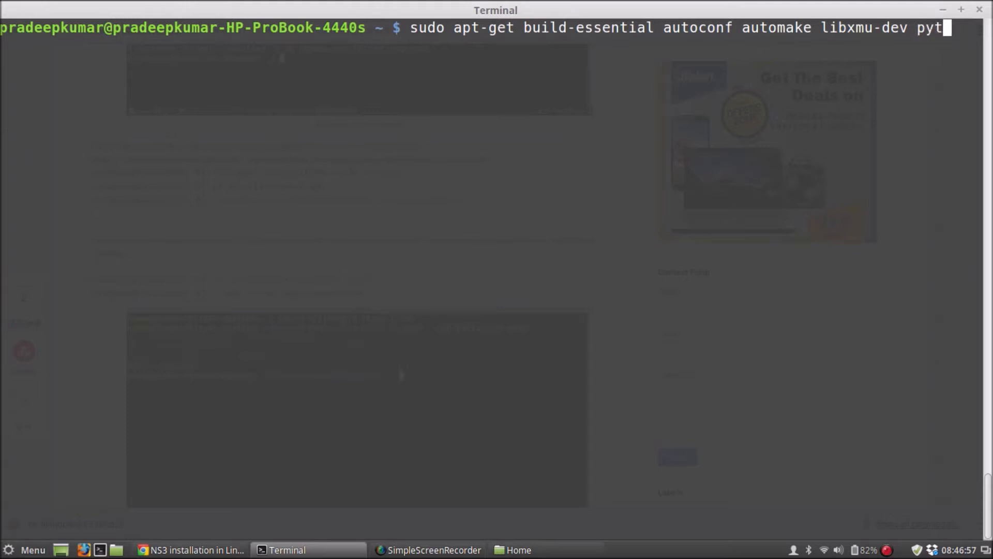
pyautogui.write('hon-')
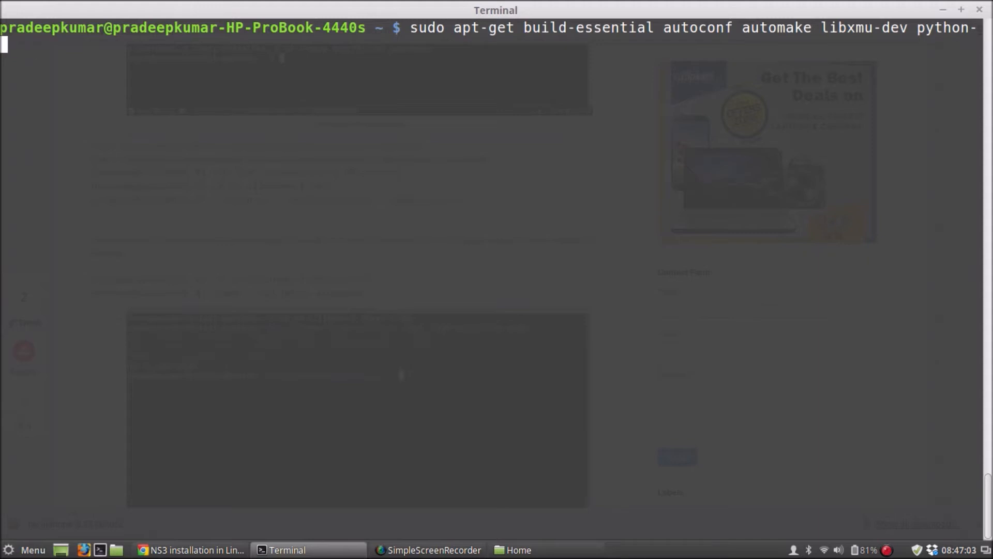
pyautogui.write('py')
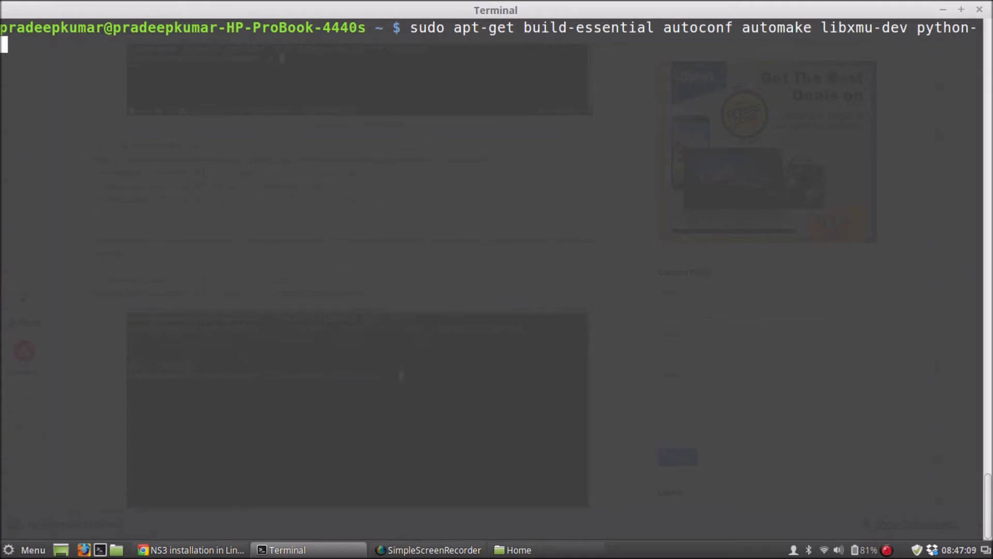
pyautogui.write('py')
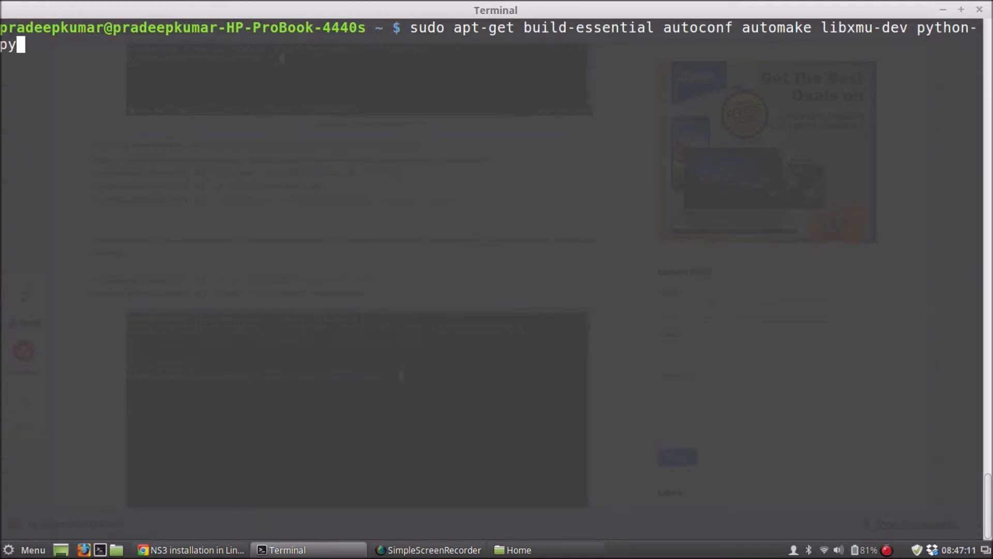
pyautogui.press('BackSpace')
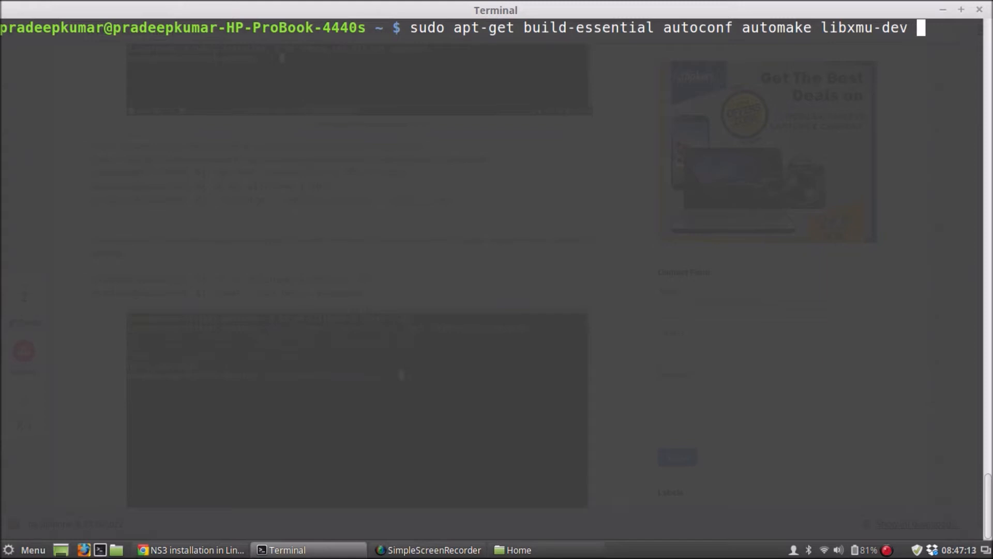
pyautogui.write('mercurial')
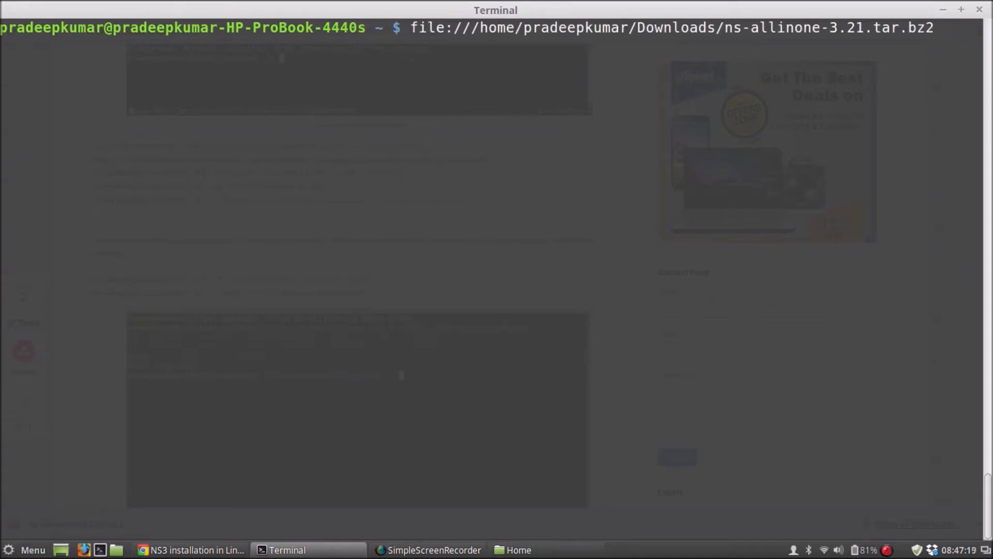
pyautogui.press('BackSpace')
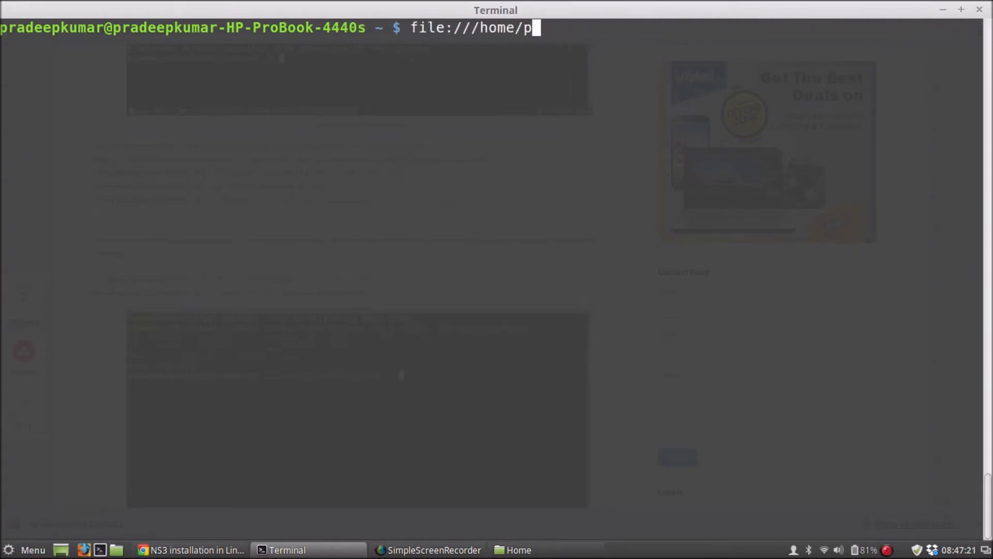
pyautogui.press('ctrl+u')
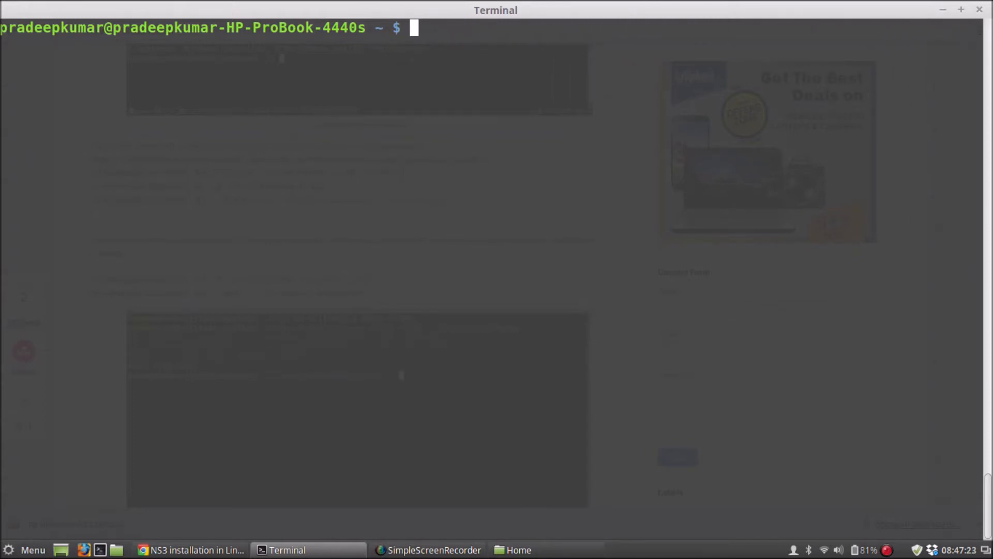
# Start the apt-get install command with mercurial, bzr, git, cmake, NetAnim, python-pygoocanvas and python-pygraphviz
pyautogui.write('sudo apt-get')
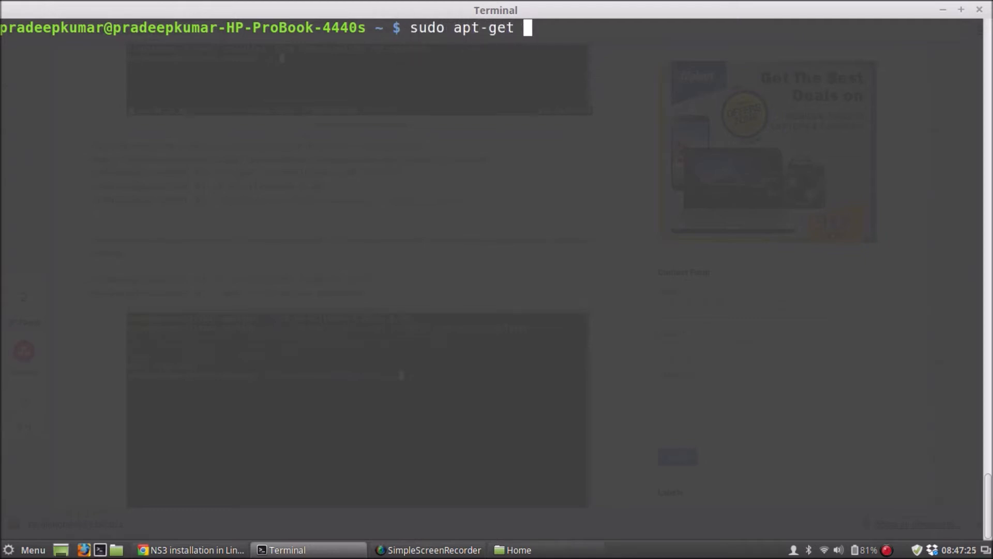
pyautogui.write('install')
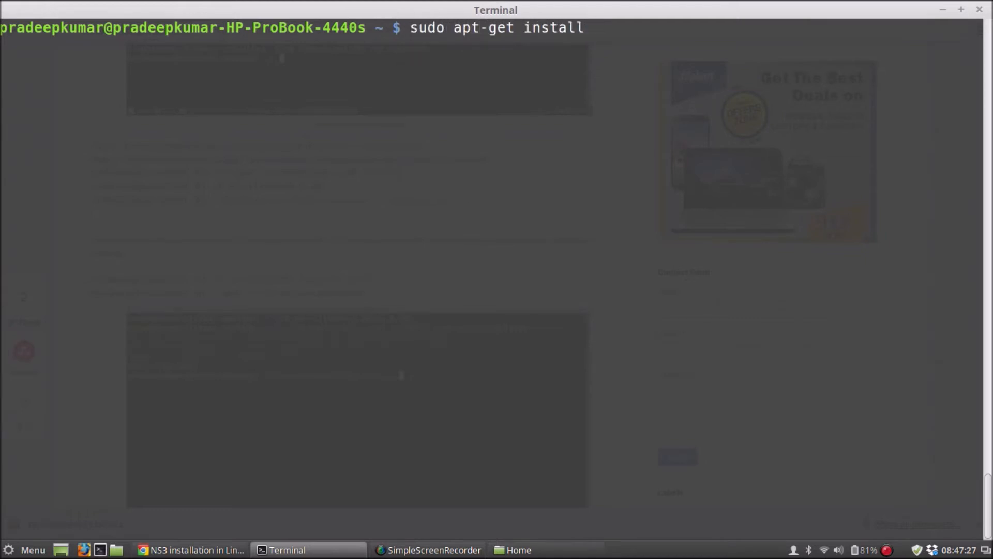
pyautogui.write('mercurial b')
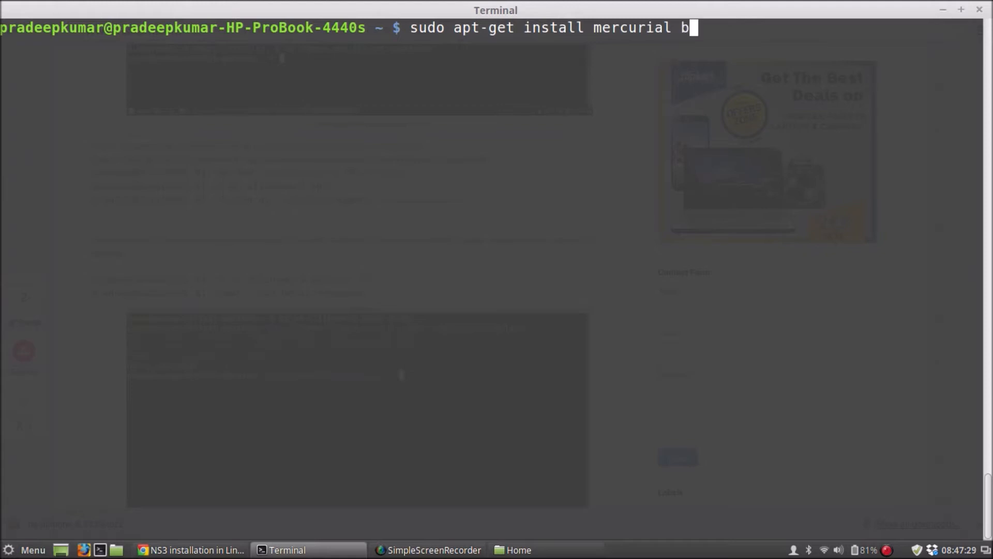
pyautogui.write('zr git cmake Net')
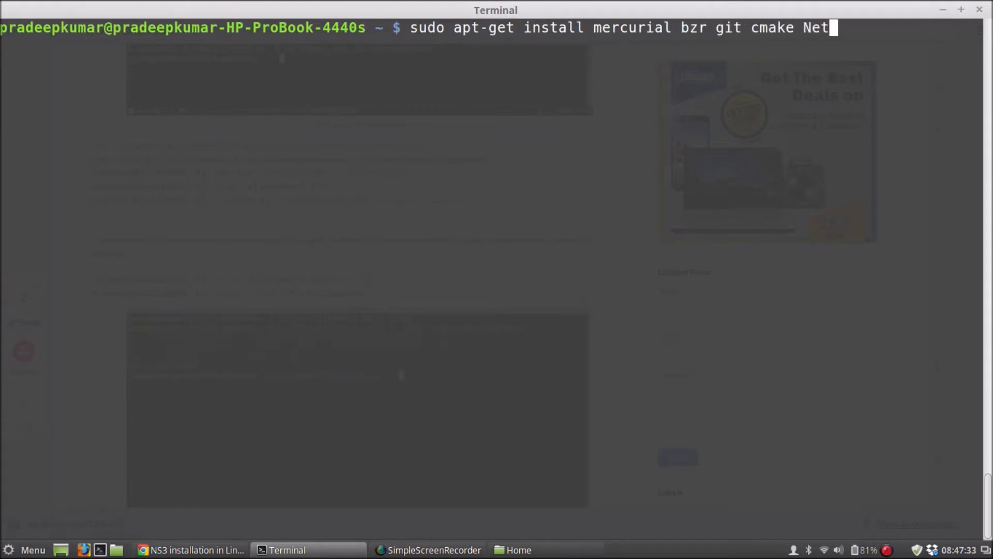
pyautogui.write('Anim p')
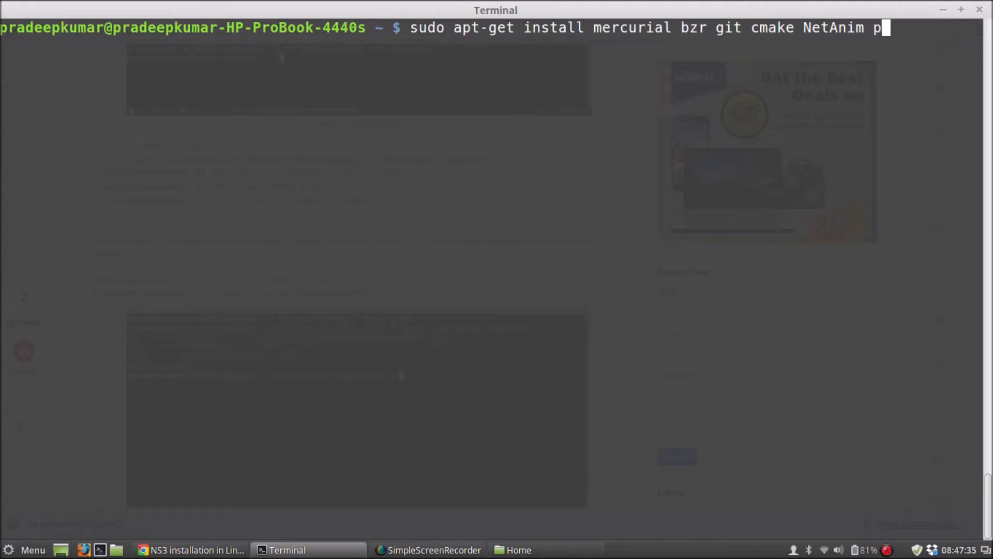
pyautogui.press('Tab')
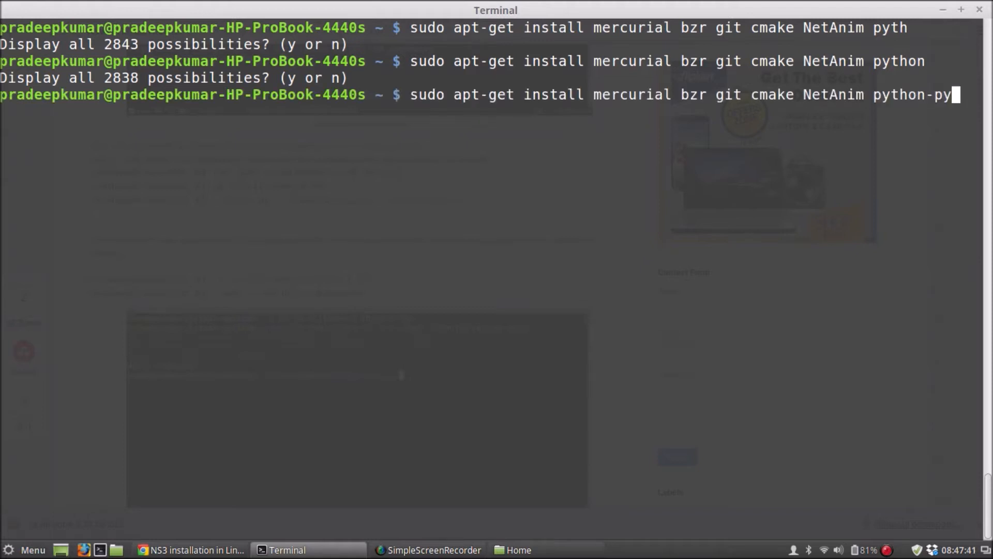
pyautogui.press('Tab')
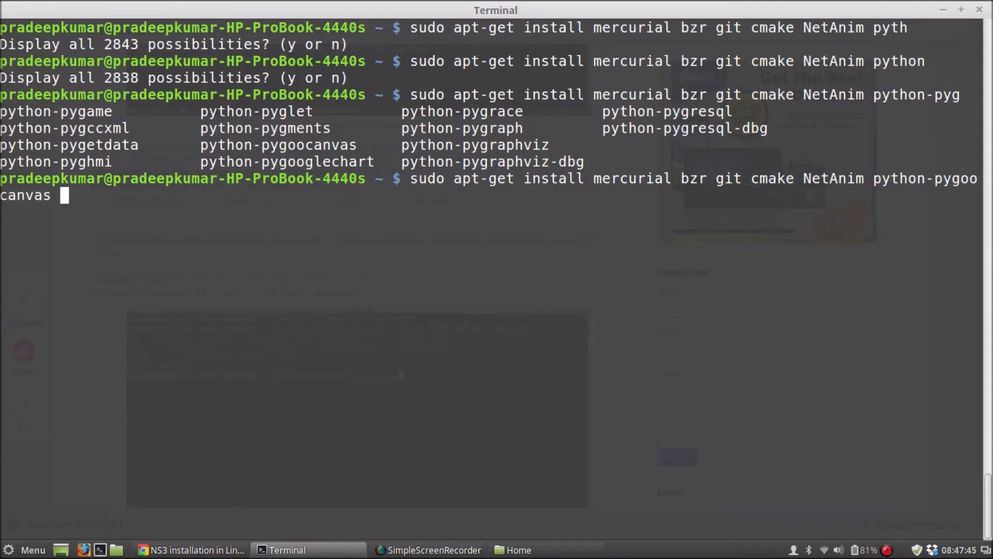
pyautogui.write('pyth')
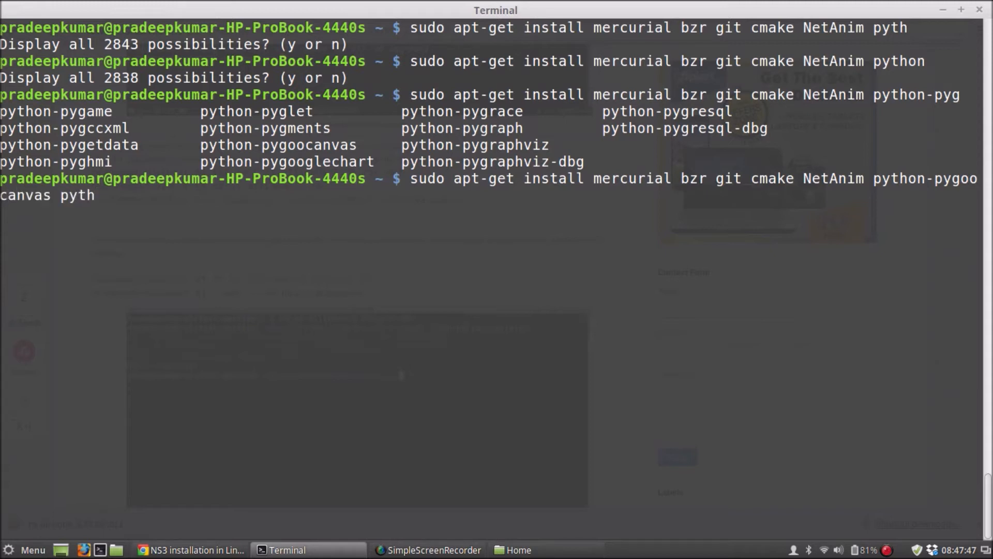
pyautogui.write('ython-p')
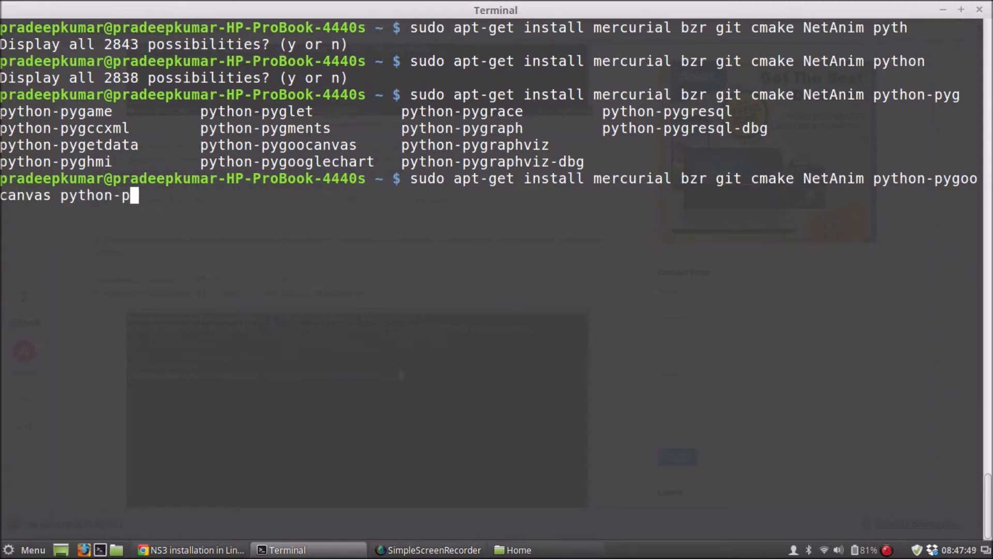
pyautogui.write('raph')
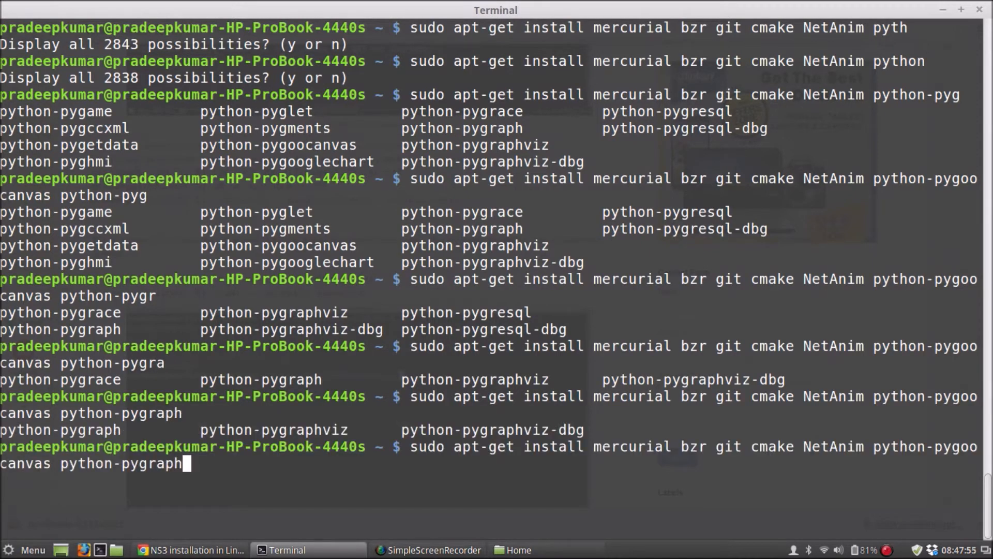
pyautogui.press('Tab')
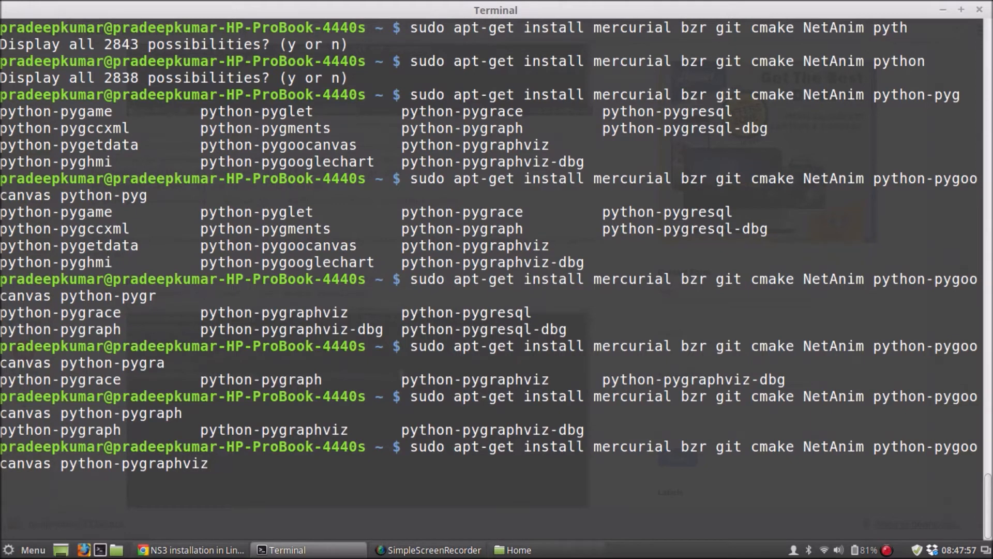
# Add build-essential, autoconf, automake, p7zip-full, libxmu-dev and cvs, and confirm installation with y
pyautogui.write('build')
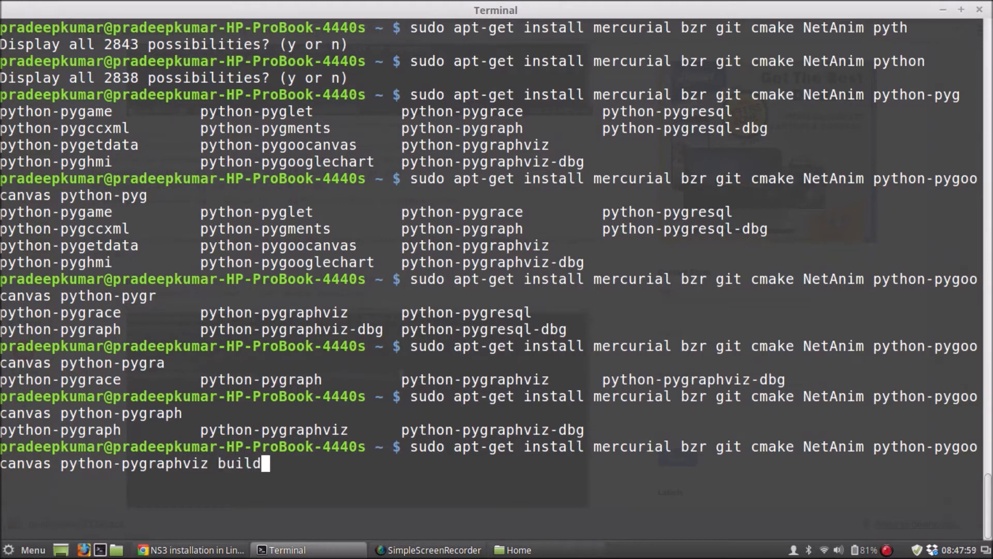
pyautogui.write('-essential')
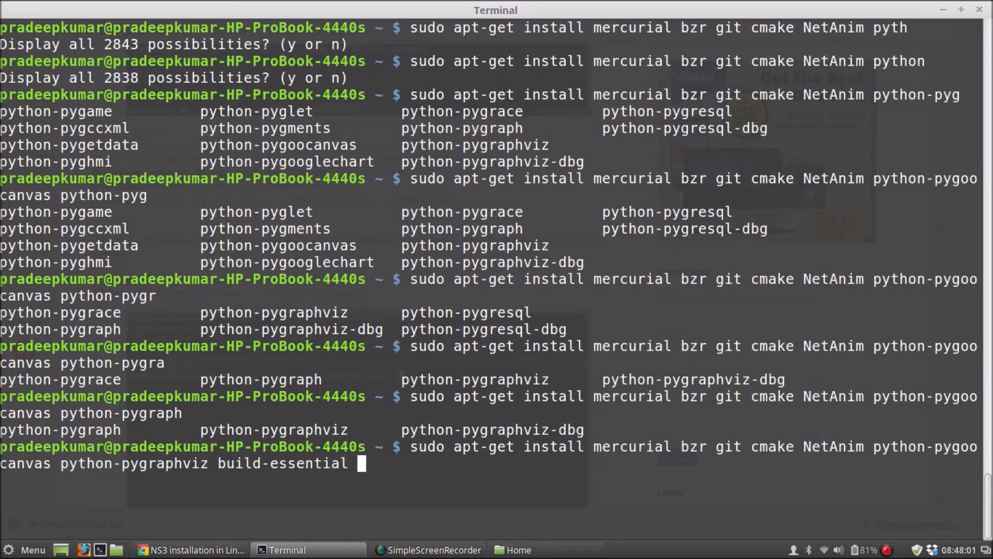
pyautogui.write('autoconf au')
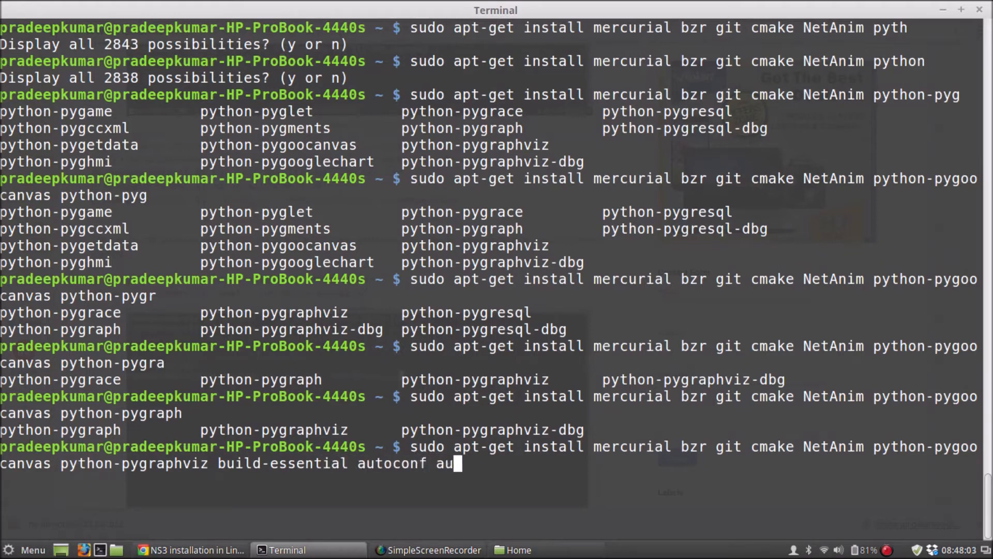
pyautogui.write('t')
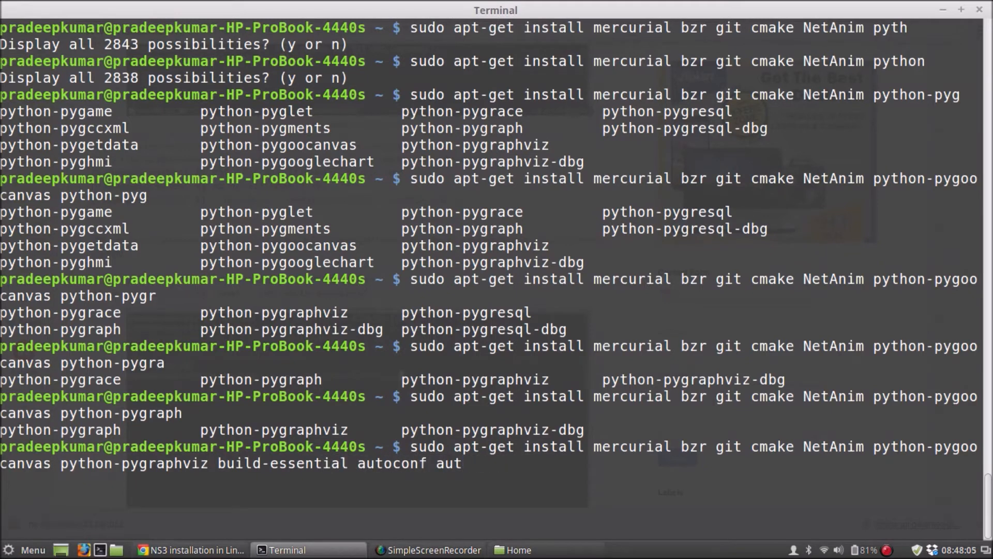
pyautogui.write('omake')
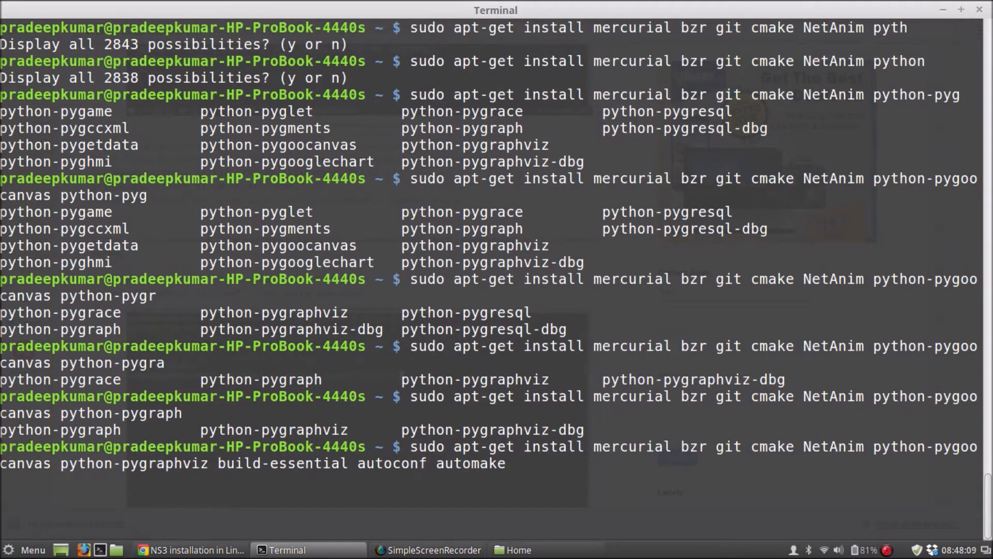
pyautogui.write('p')
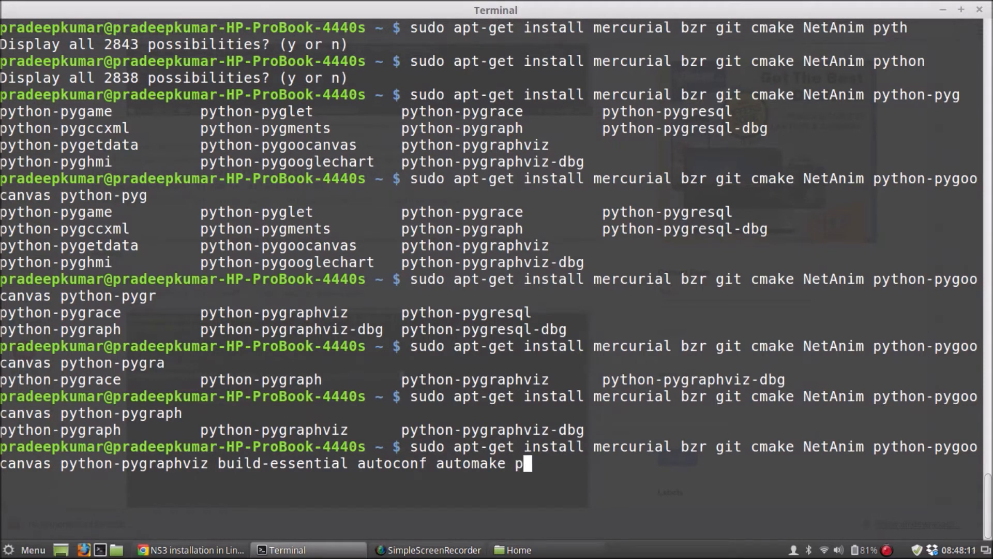
pyautogui.write('7zip')
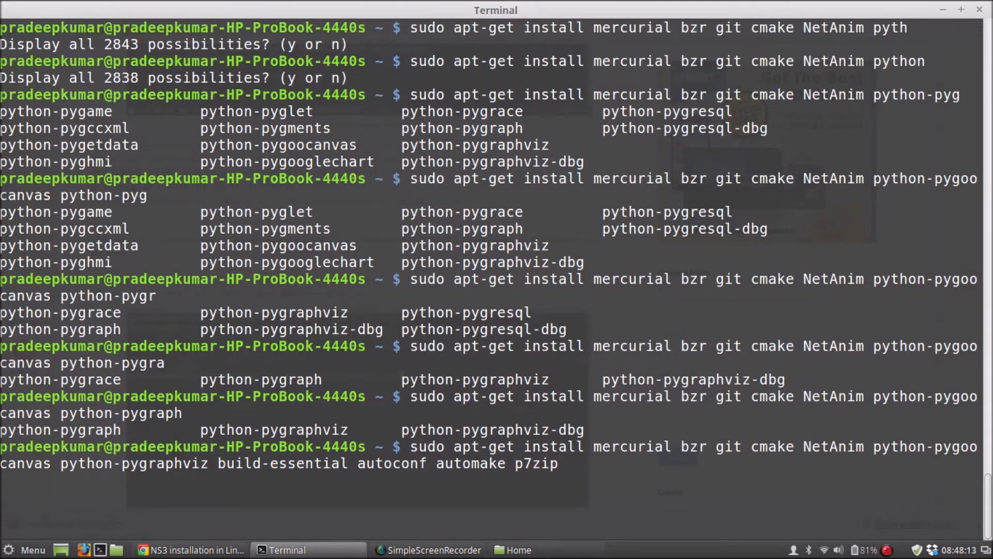
pyautogui.write('-full')
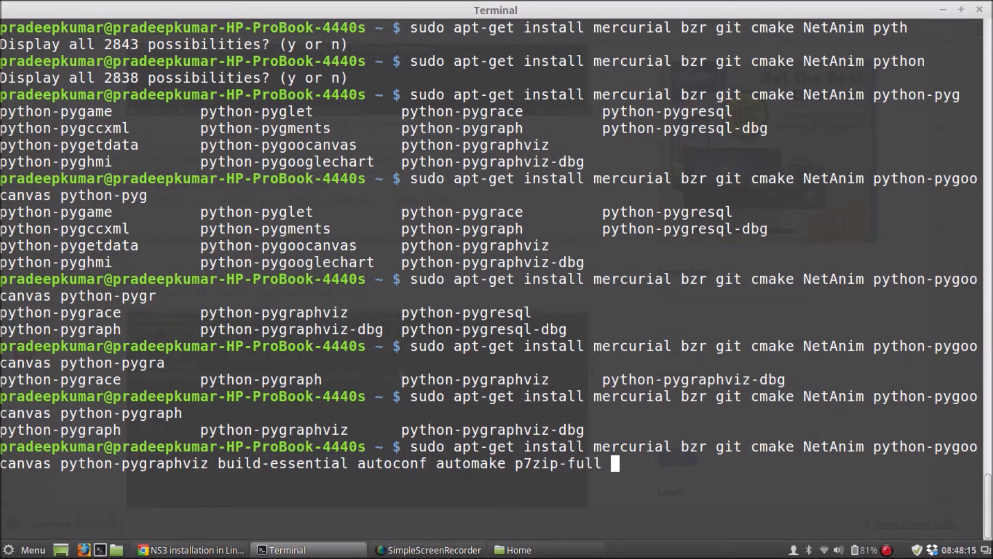
pyautogui.write('l')
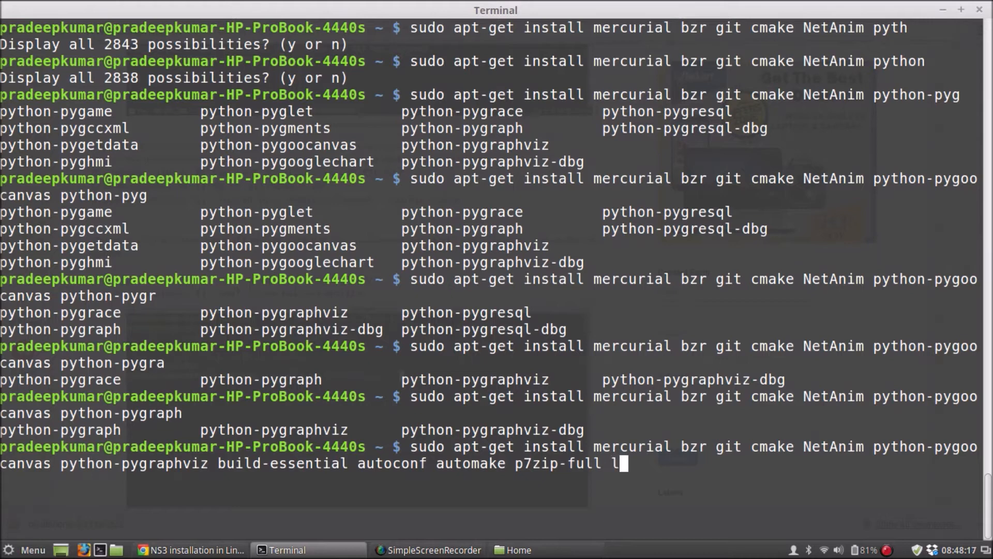
pyautogui.write('ibxmu-dev')
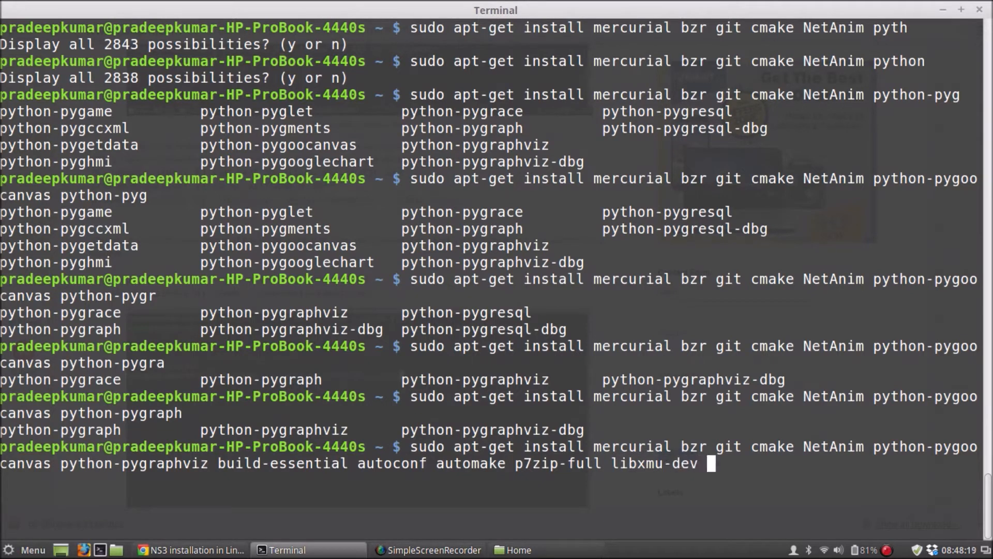
pyautogui.write('b')
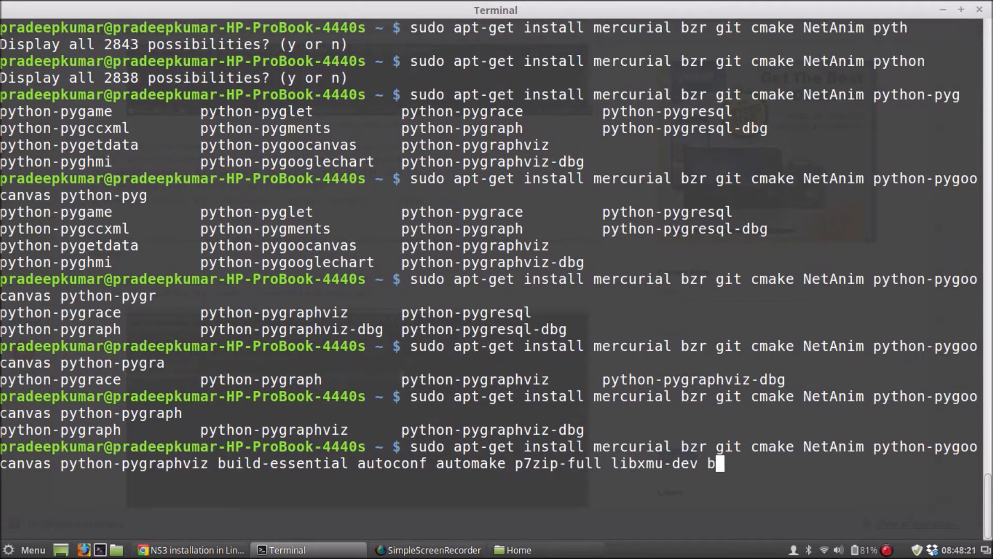
pyautogui.press('BackSpace')
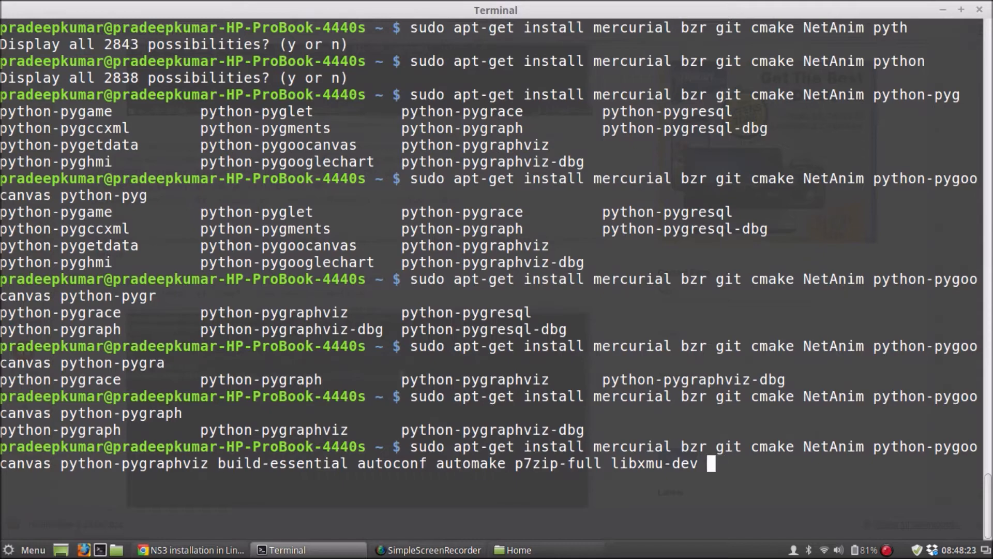
pyautogui.write('cvs')
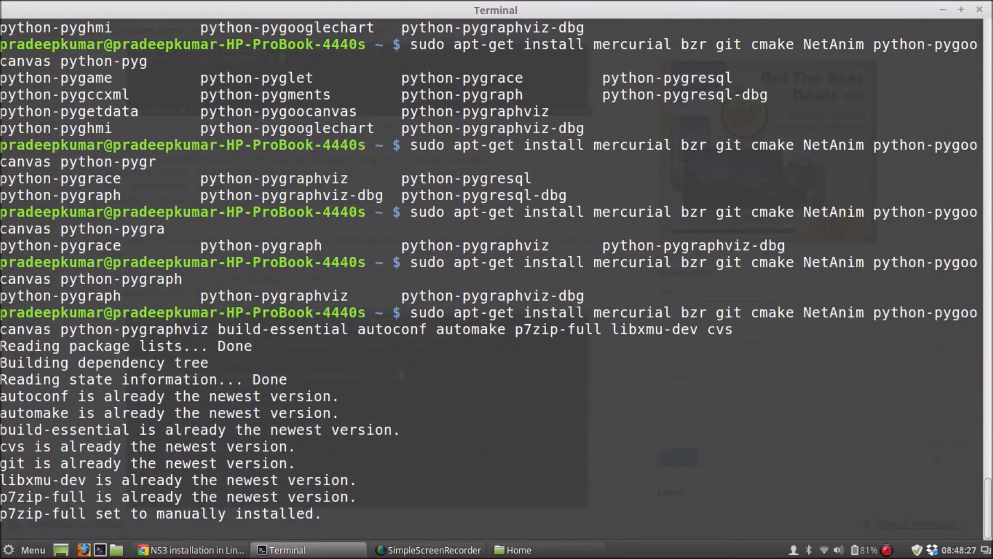
pyautogui.write('you want to continue? [Y/n] y')
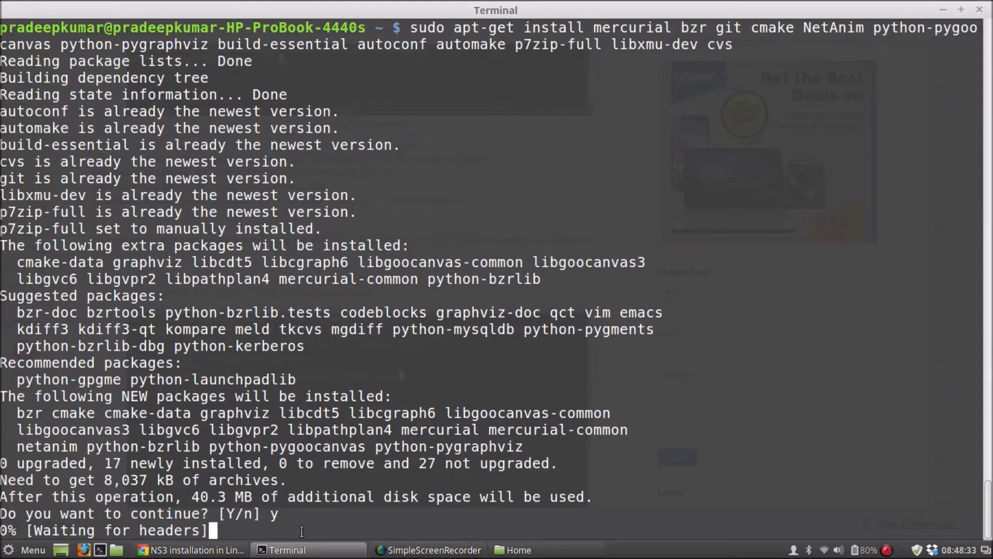
# Re-run the full NS-3 dependency install command, then clear the screen
pyautogui.scroll(-3)
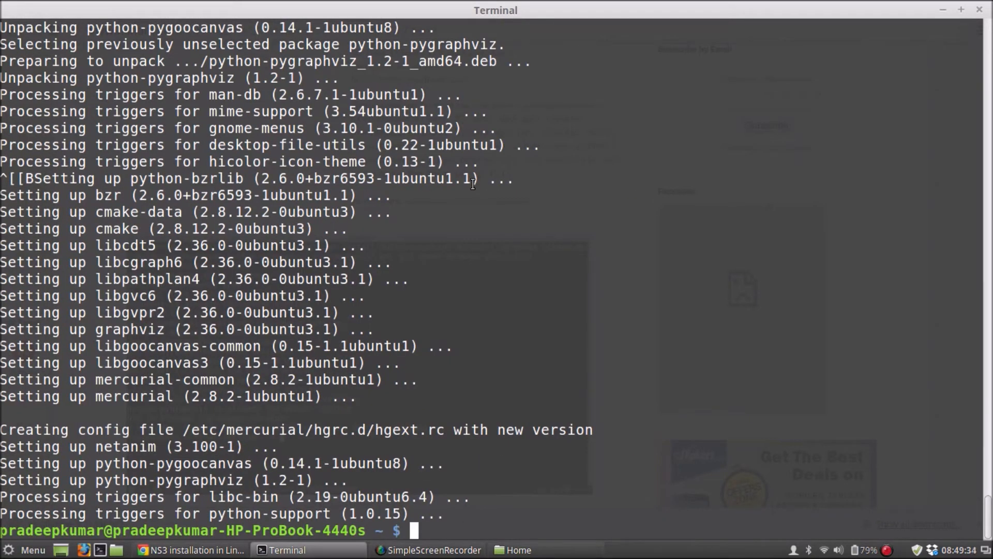
pyautogui.write('sudo apt-get install mercurial bzr git cmake NetAnim python-pygoocanvas python-pygraphviz build-essential autoconf automake p7zip-full libxmu-dev cvs')
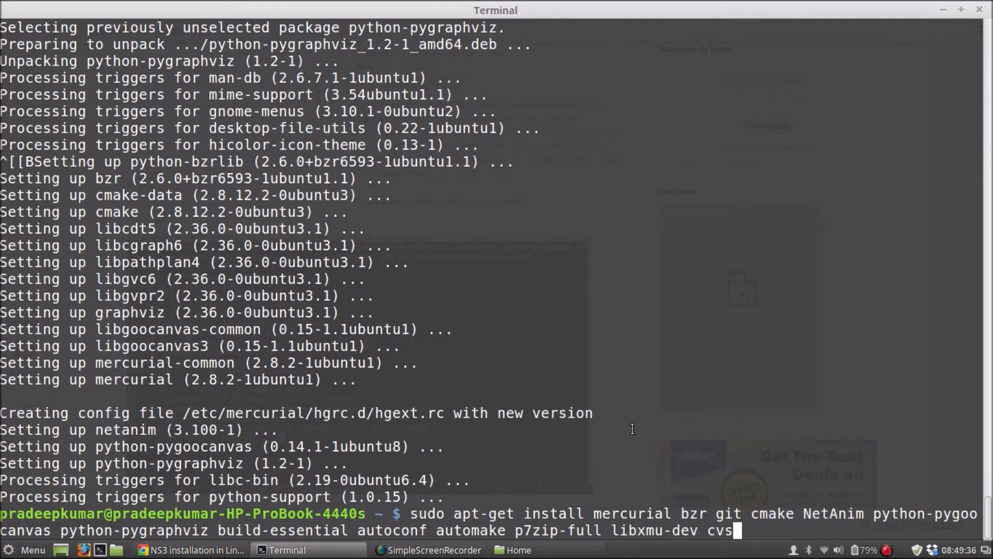
pyautogui.moveTo(692, 514)
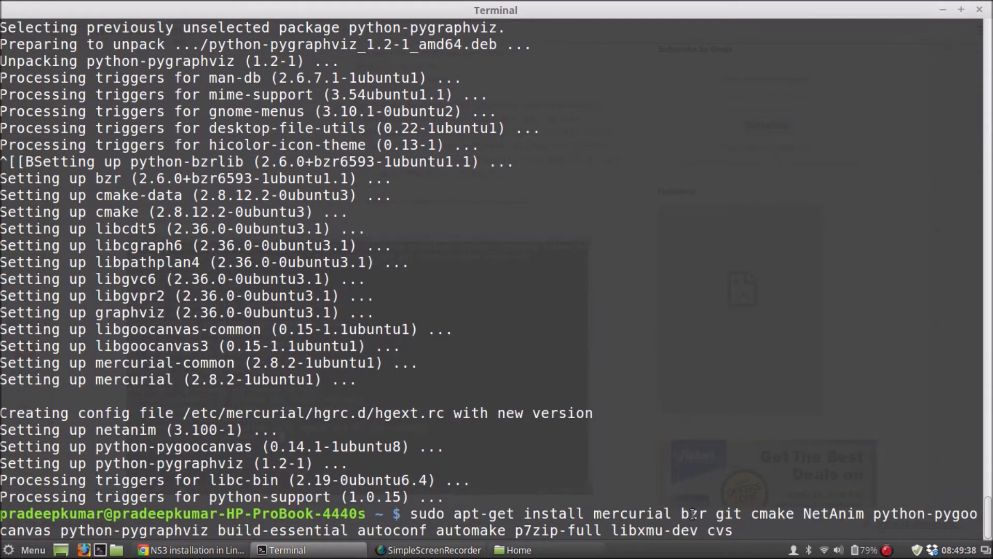
pyautogui.moveTo(752, 513)
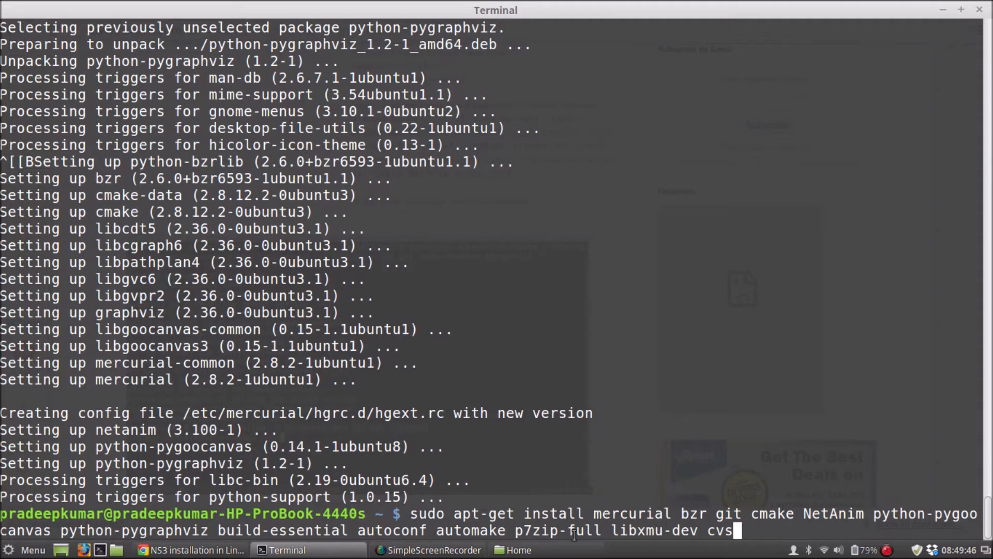
pyautogui.moveTo(671, 550)
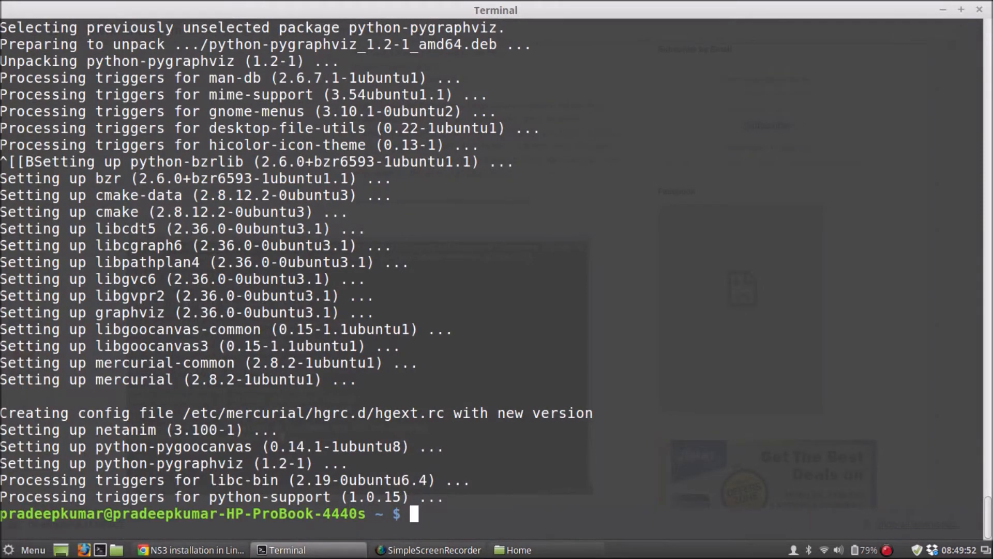
pyautogui.write('cl')
pyautogui.write('ls')
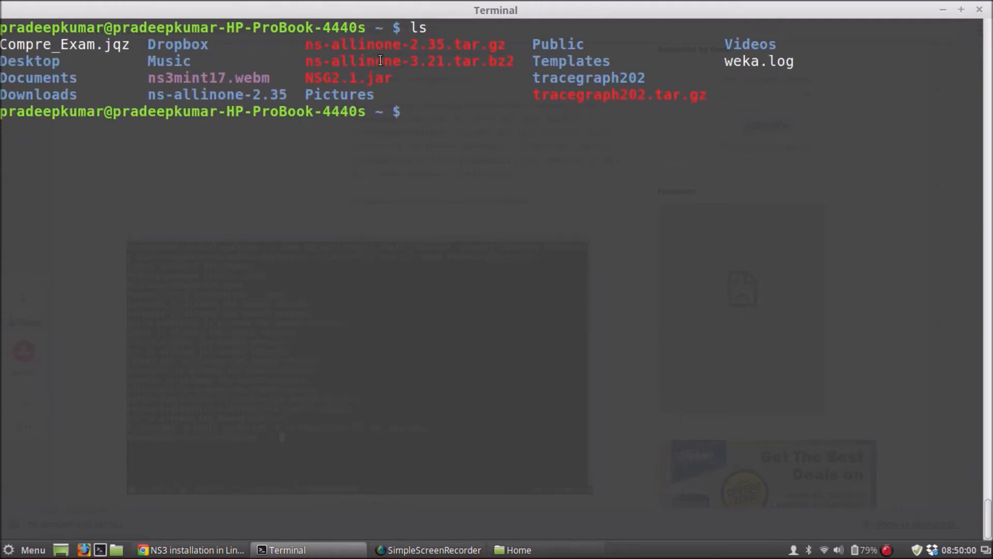
# Extract ns-allinone-3.21.tar.bz2 with tar jxvf and change into the ns-allinone-3.21 folder
pyautogui.doubleClick(409, 61)
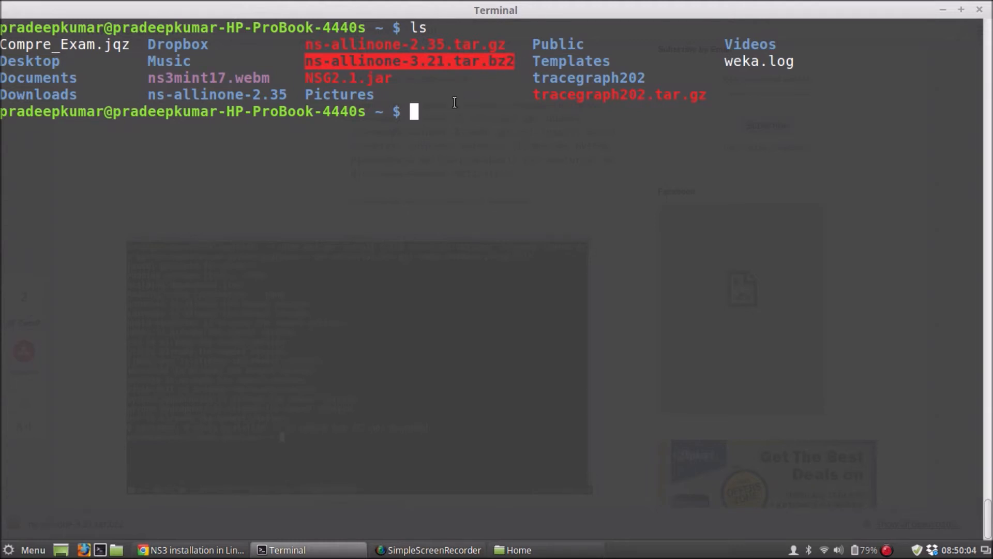
pyautogui.write('tar jx')
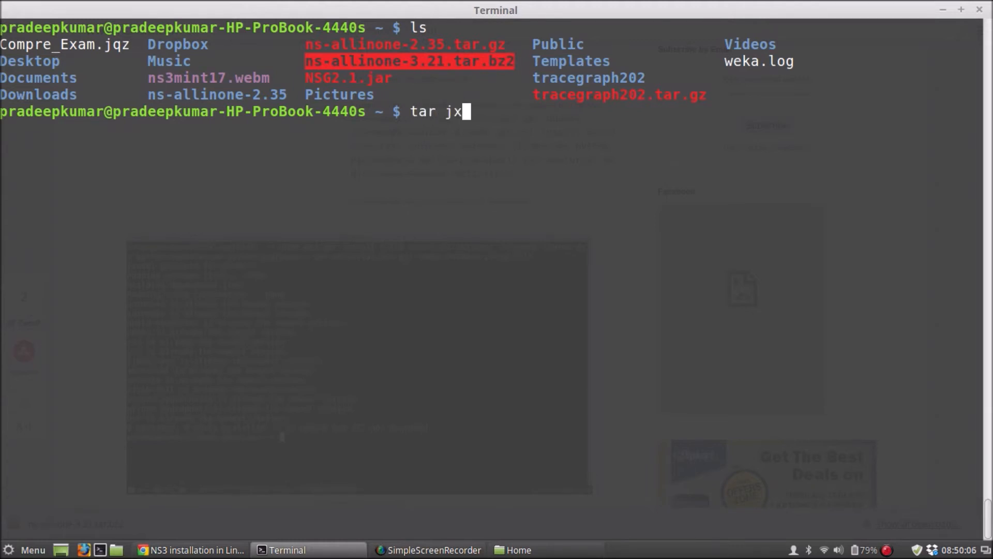
pyautogui.write('vf ns-allinone-')
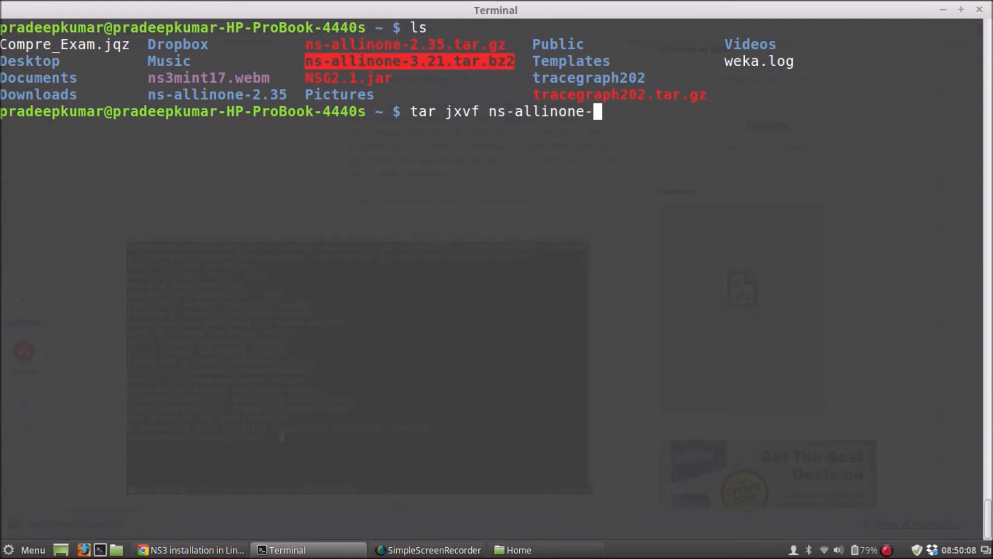
pyautogui.write('3.21.tar.bz2')
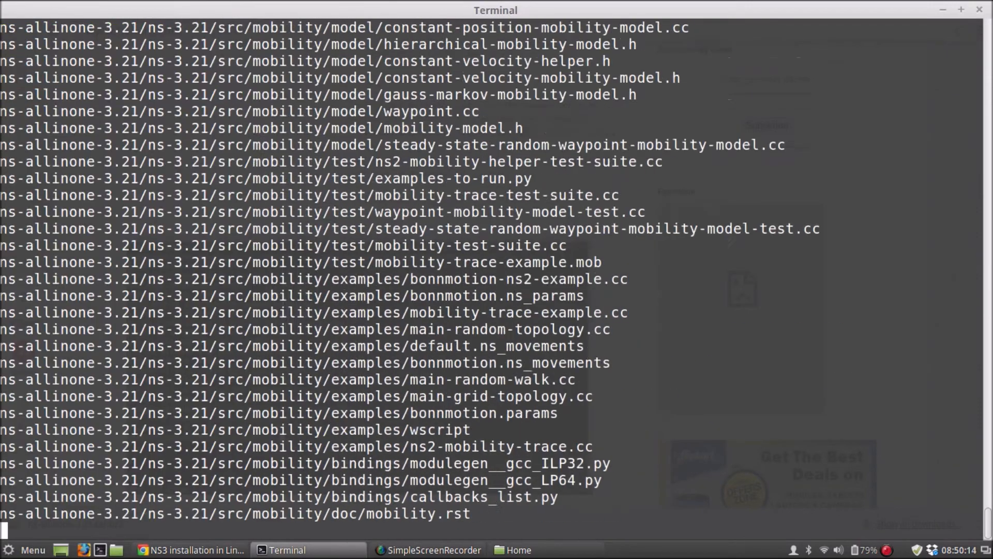
pyautogui.scroll(-3)
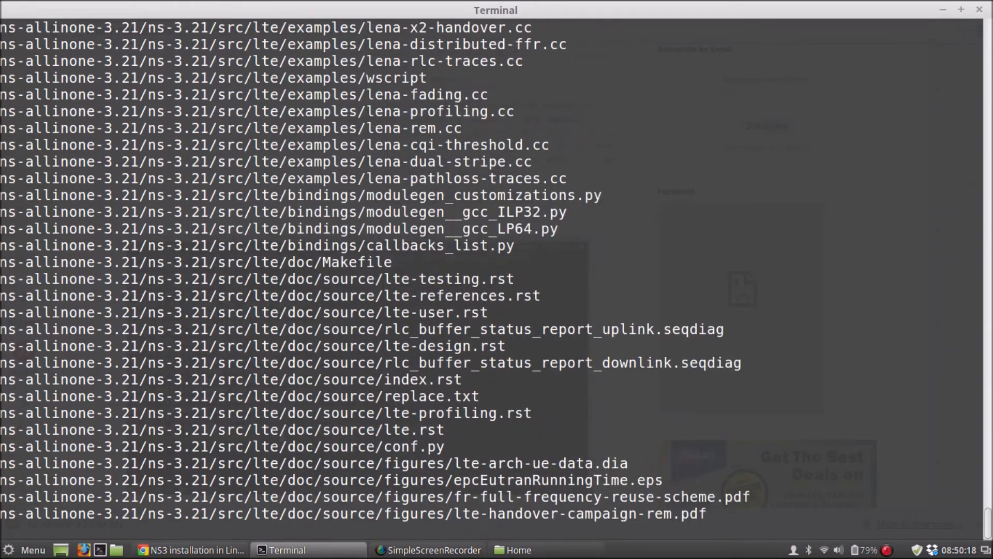
pyautogui.scroll(-3)
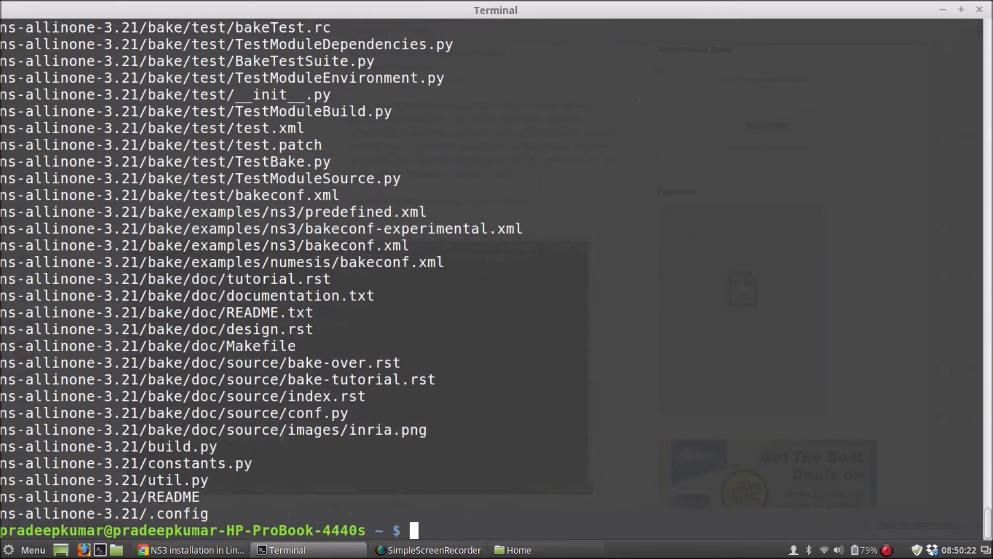
pyautogui.write('cd ns-allinone-')
pyautogui.write('ls')
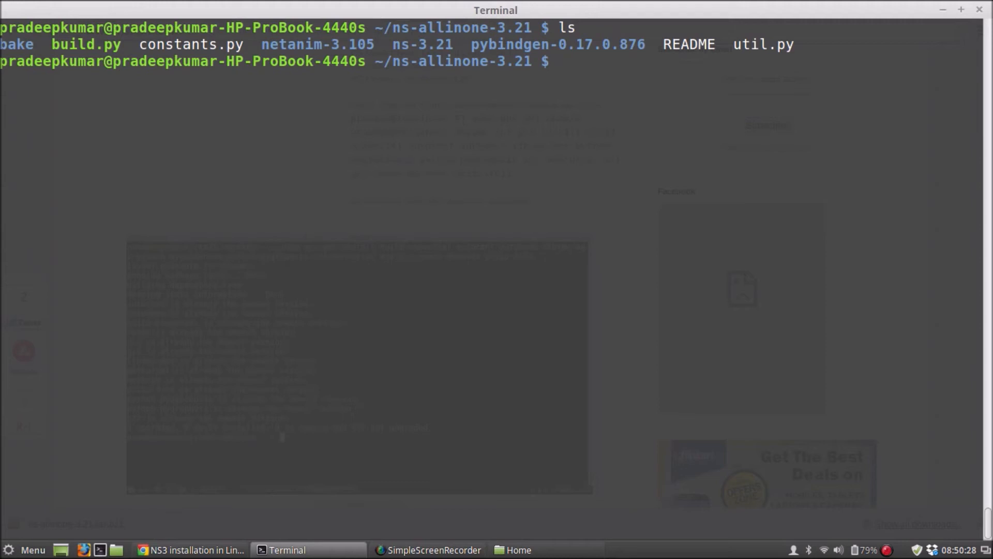
# Run ./build.py --enable-examples --enable-tests and follow the compile output
pyautogui.write('./build.py')
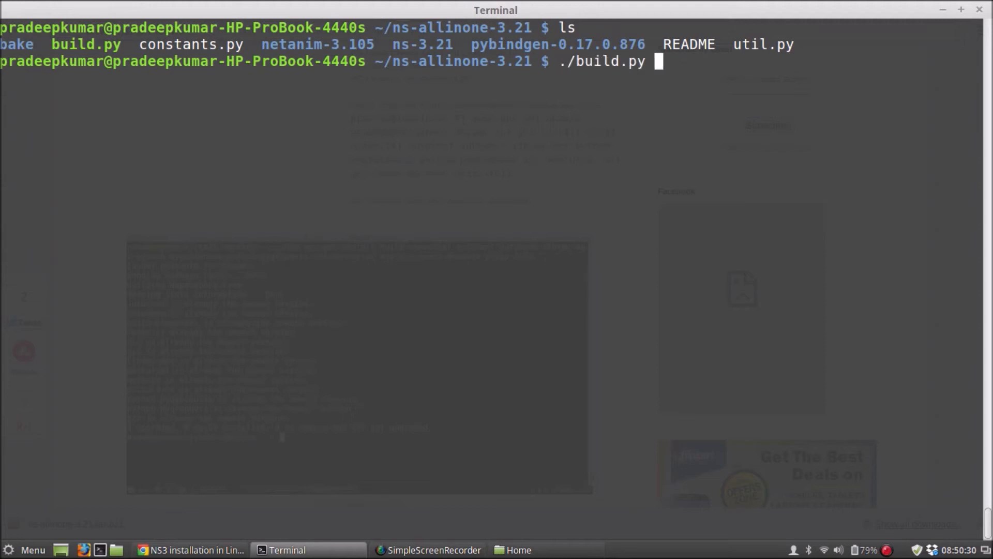
pyautogui.write('--enable')
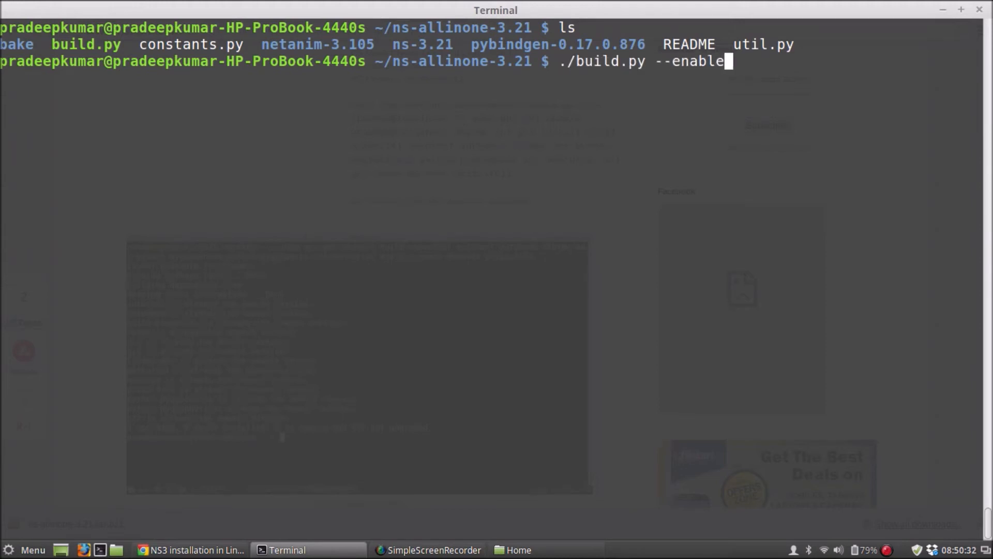
pyautogui.write('-examples')
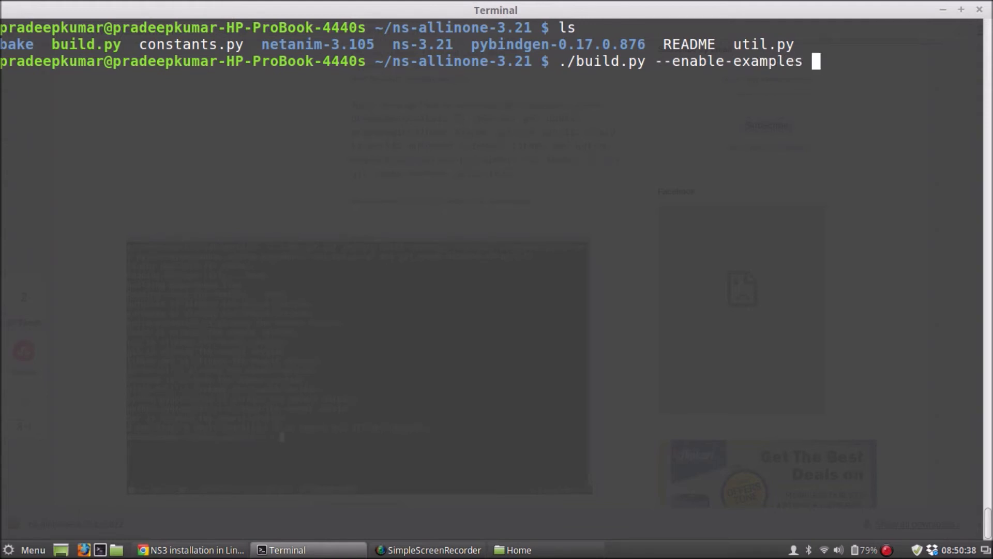
pyautogui.write('-')
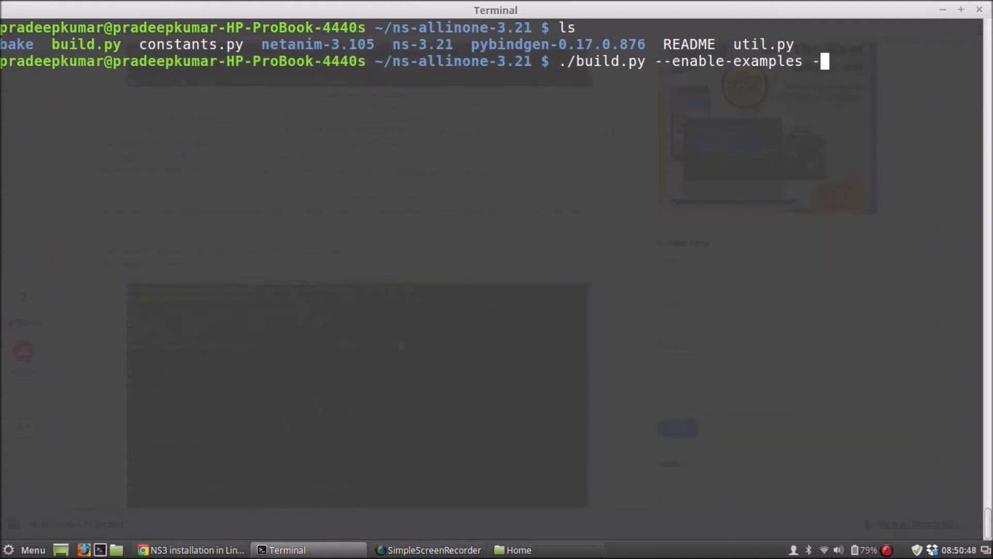
pyautogui.write('-enable')
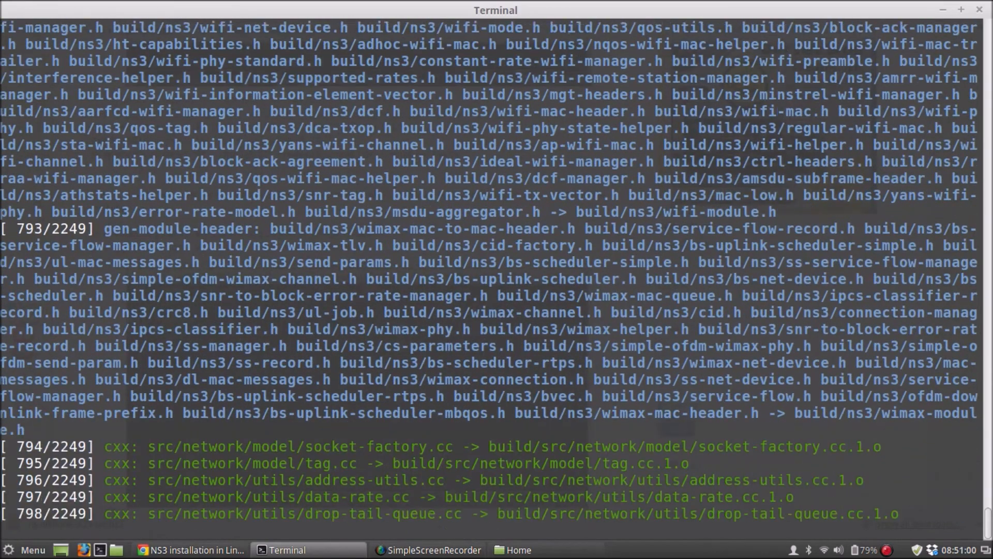
pyautogui.scroll(-3)
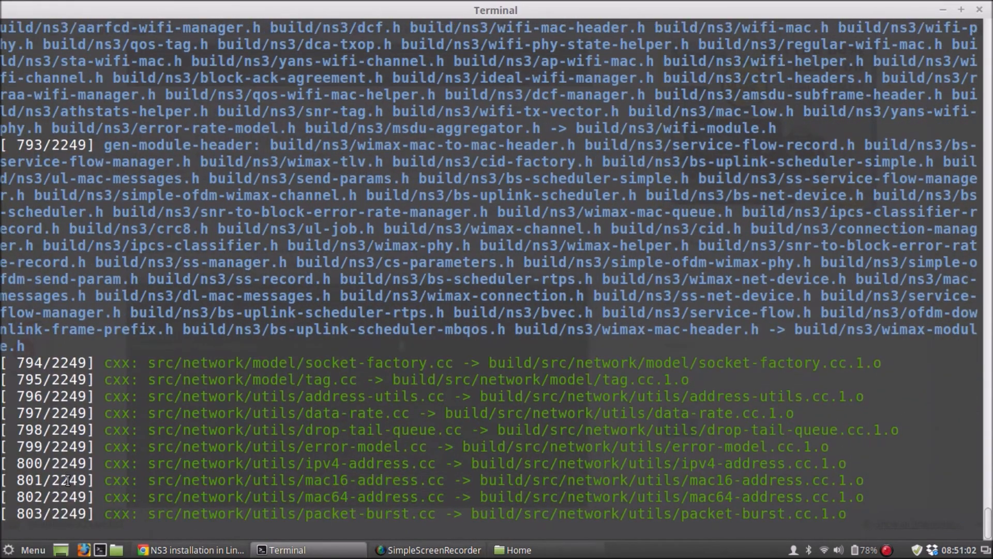
pyautogui.scroll(-3)
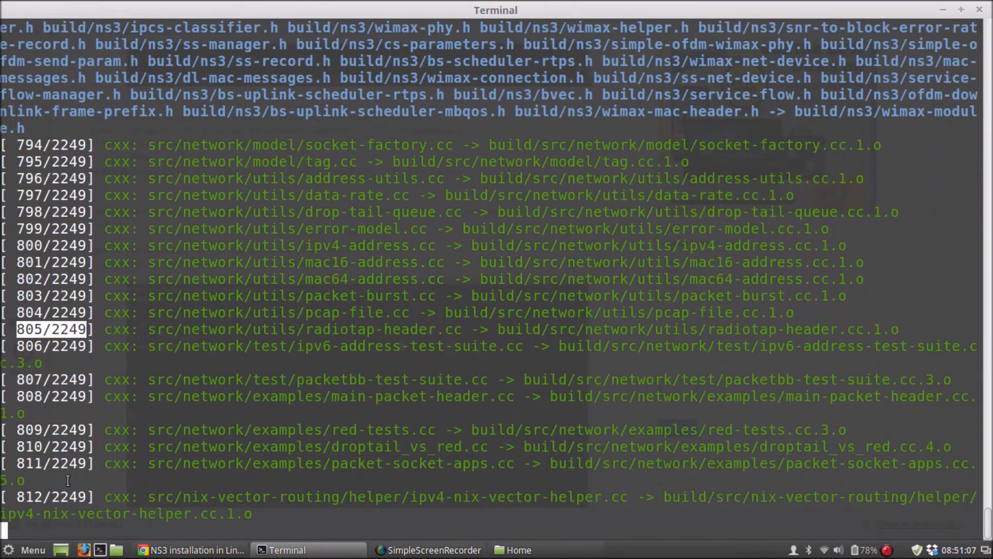
pyautogui.scroll(-3)
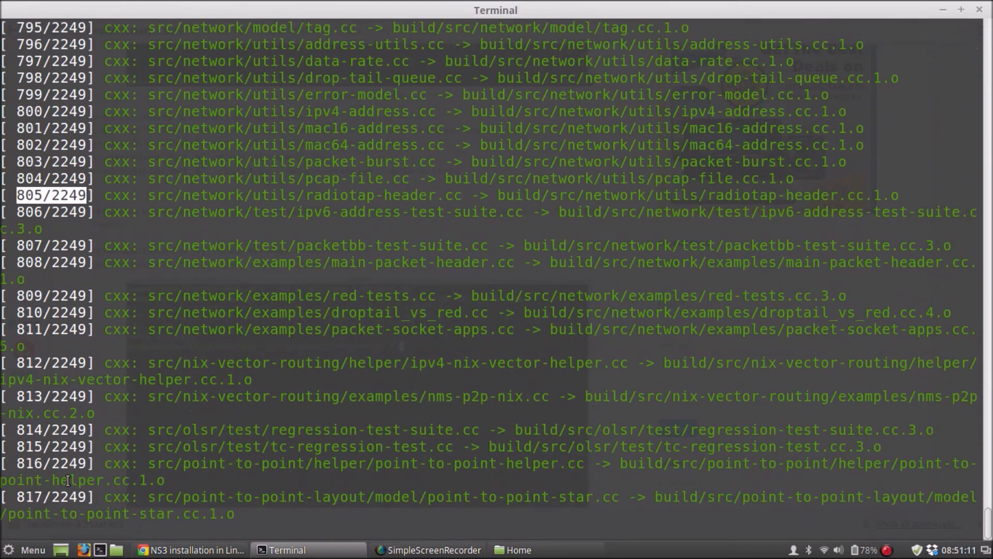
pyautogui.scroll(-3)
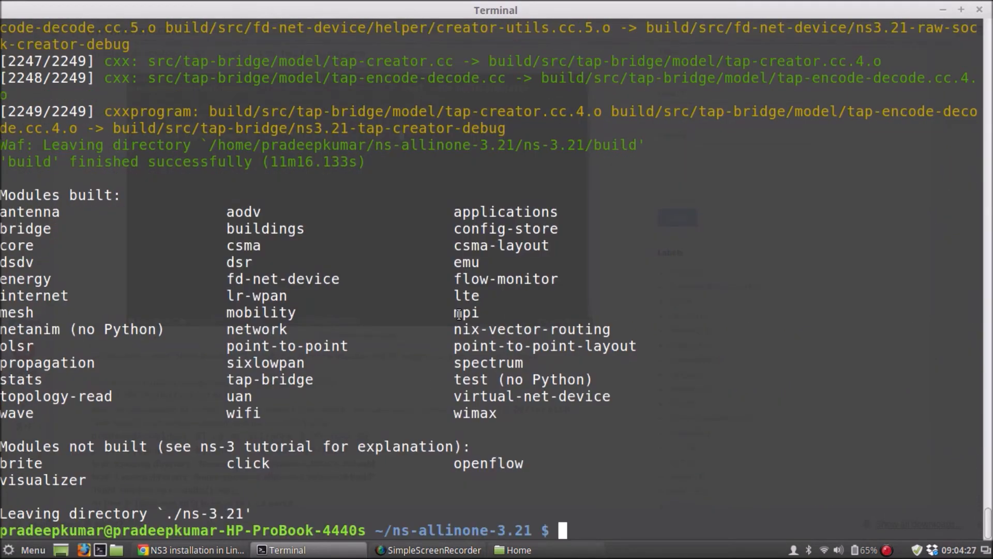
pyautogui.doubleClick(21, 463)
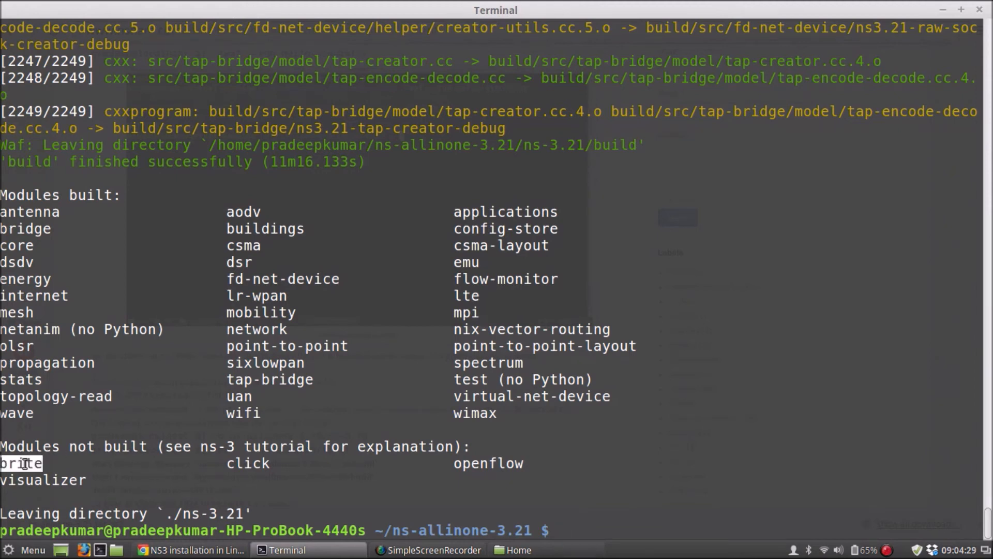
pyautogui.doubleClick(42, 480)
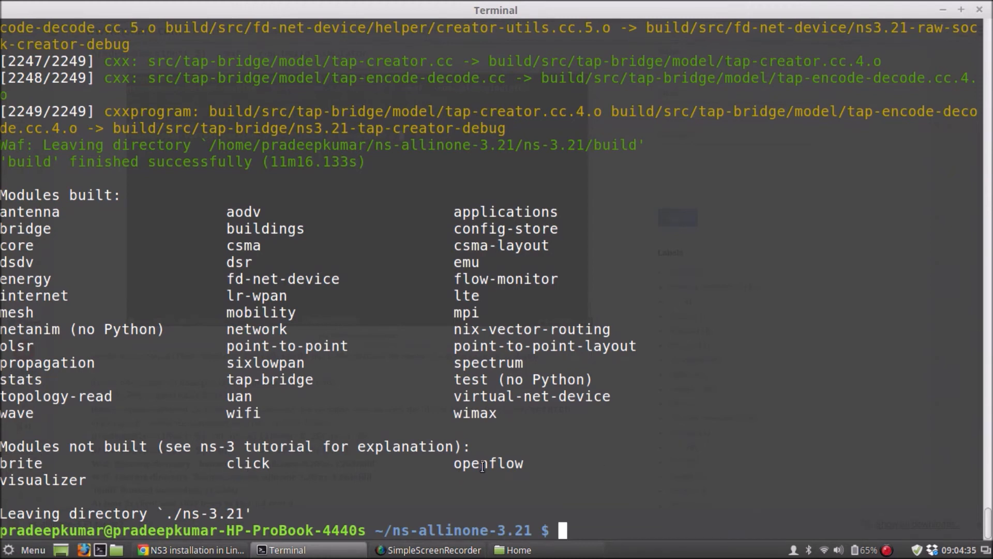
pyautogui.moveTo(6, 295); pyautogui.dragTo(500, 412)
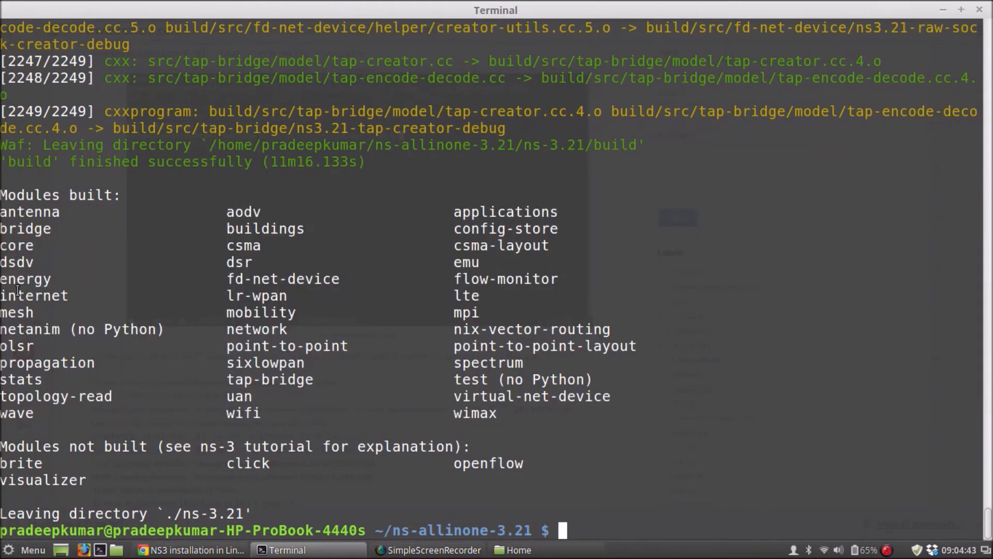
pyautogui.doubleClick(242, 413)
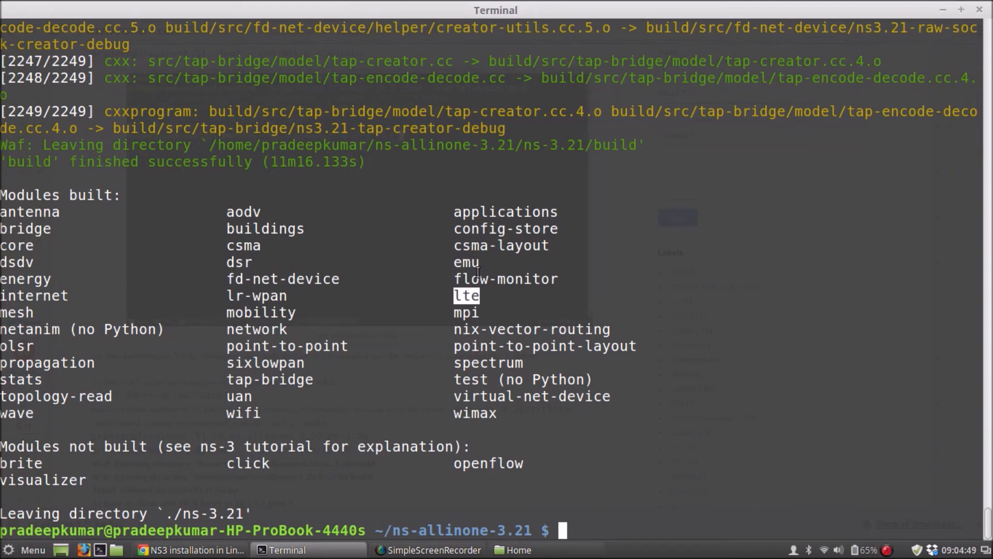
pyautogui.moveTo(524, 456)
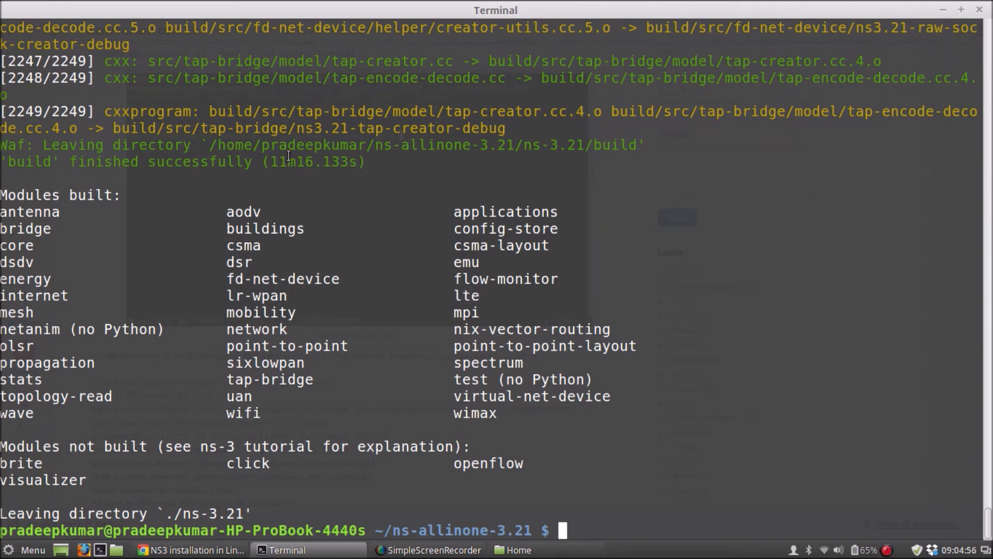
pyautogui.doubleClick(313, 162)
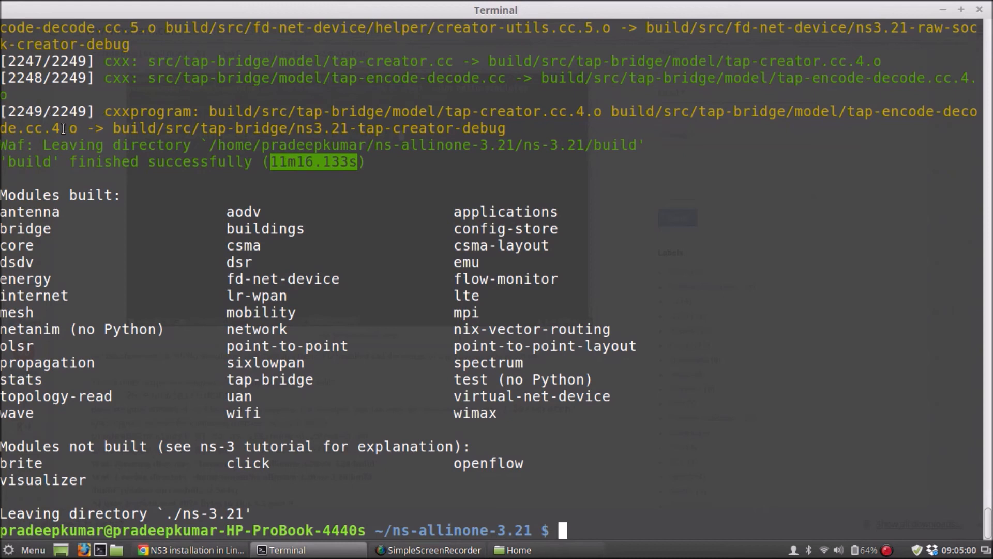
pyautogui.moveTo(329, 212)
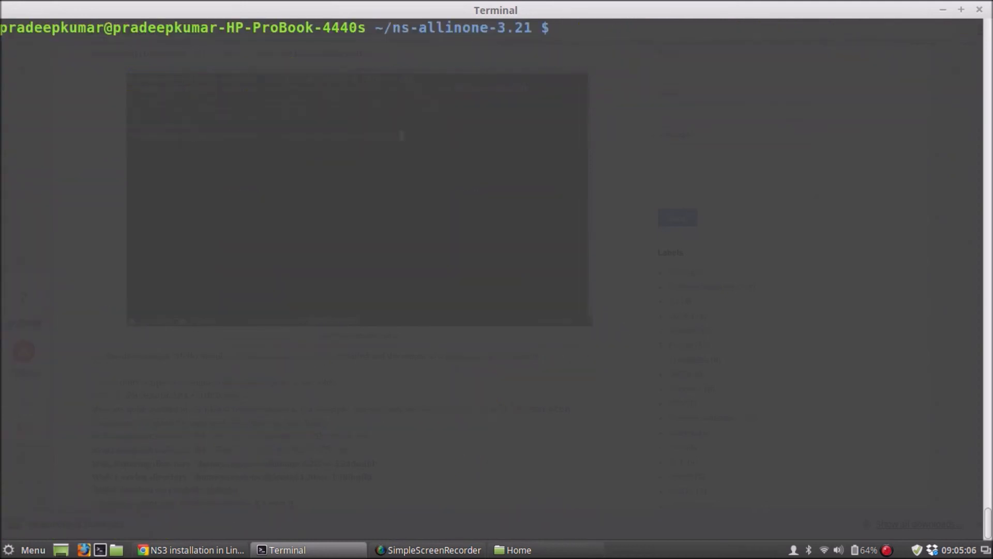
# From ns-3.21, run ./waf --run hello-simulator and highlight the 'Hello Simulator' output
pyautogui.write('cd ns-3.21/')
pyautogui.write('./w')
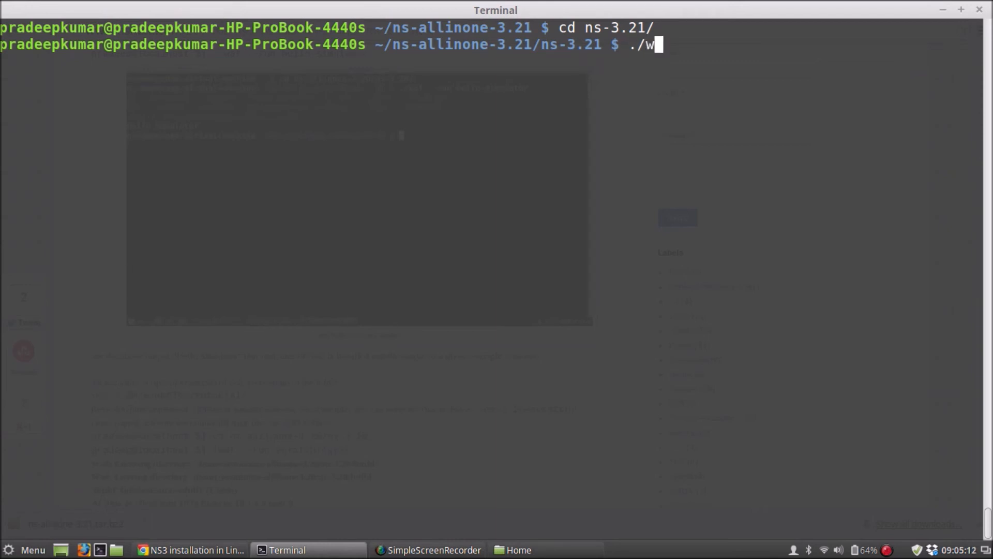
pyautogui.write('af --')
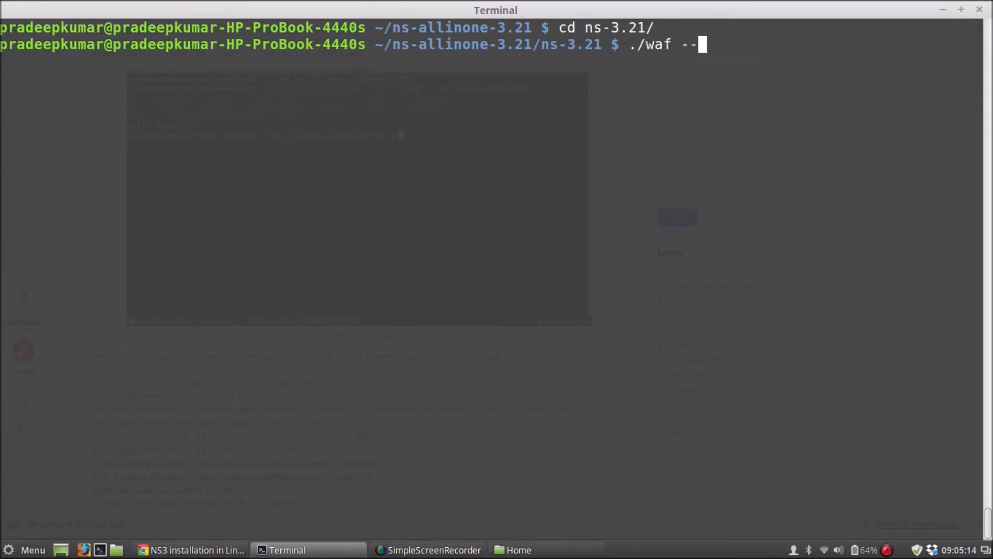
pyautogui.write('run')
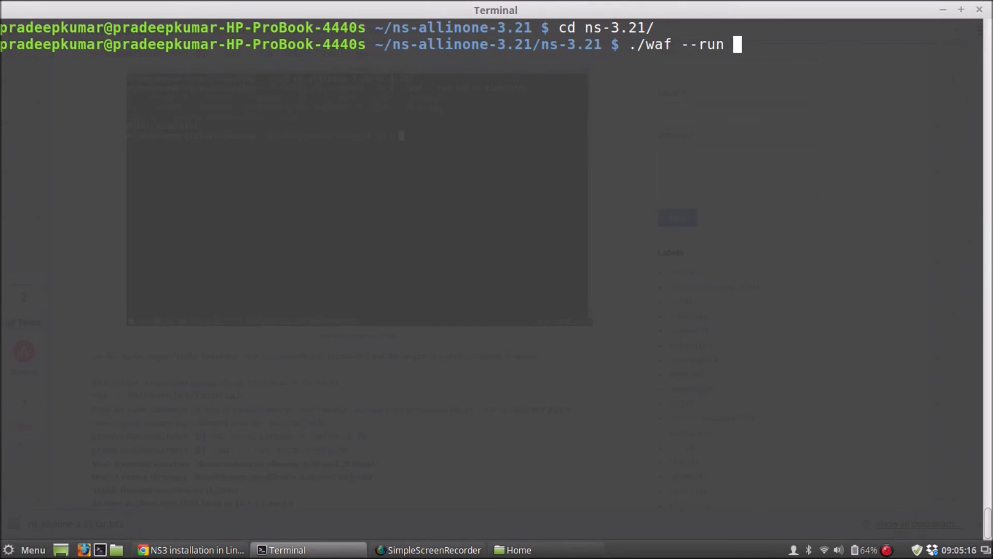
pyautogui.write('hello')
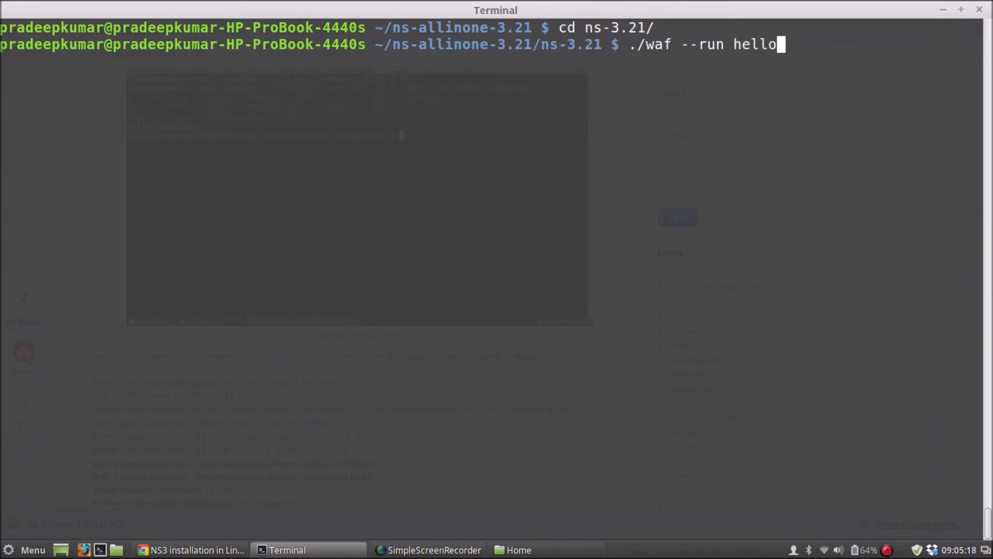
pyautogui.write('-sim')
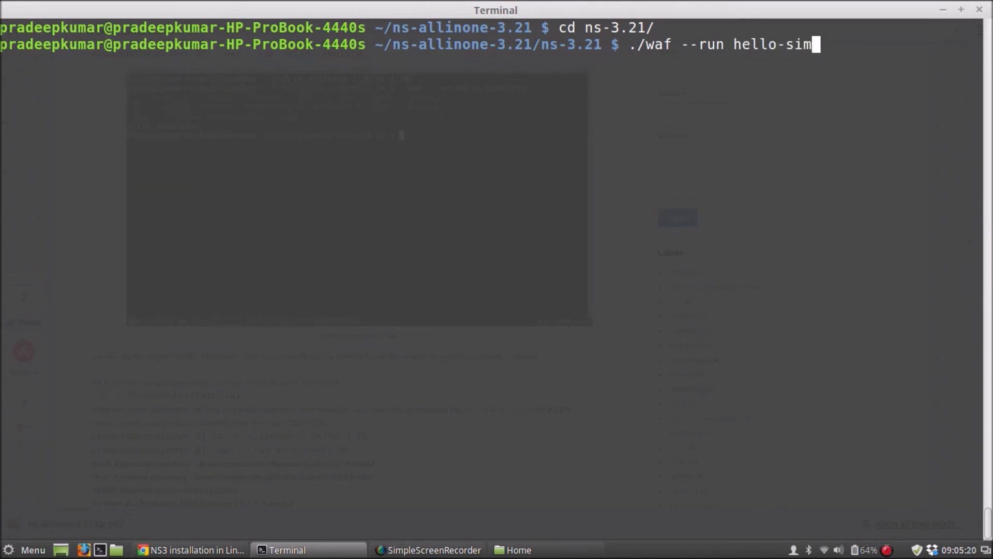
pyautogui.write('ulator')
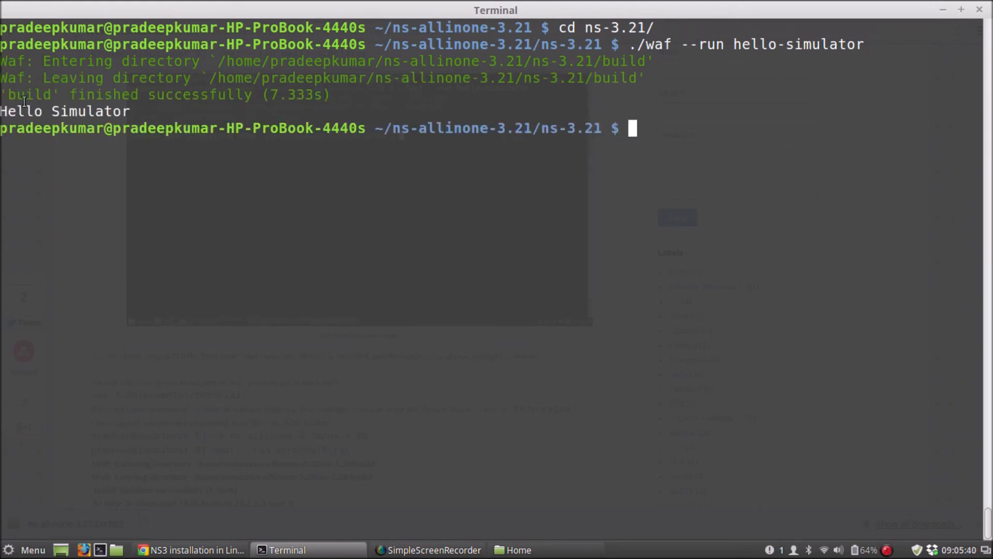
pyautogui.doubleClick(20, 111)
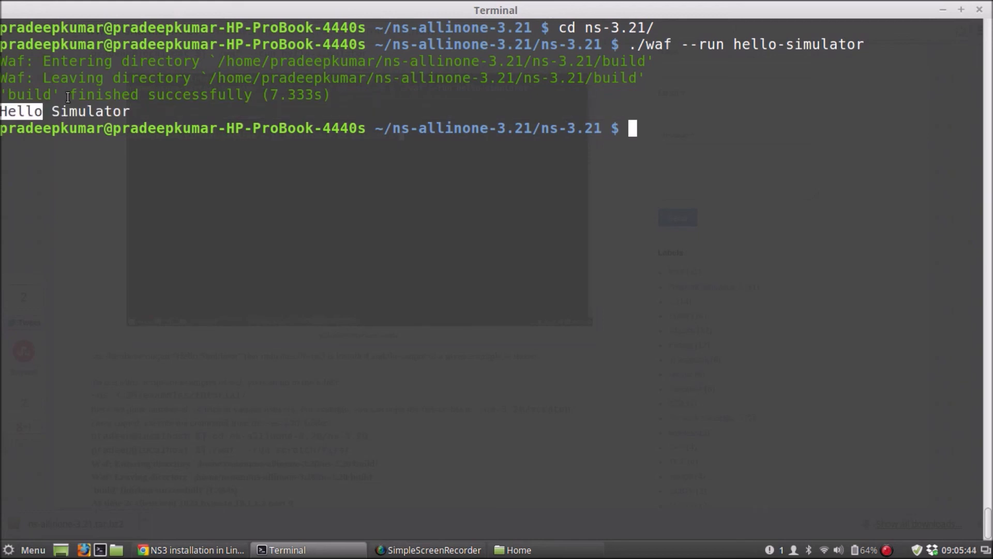
pyautogui.moveTo(311, 151)
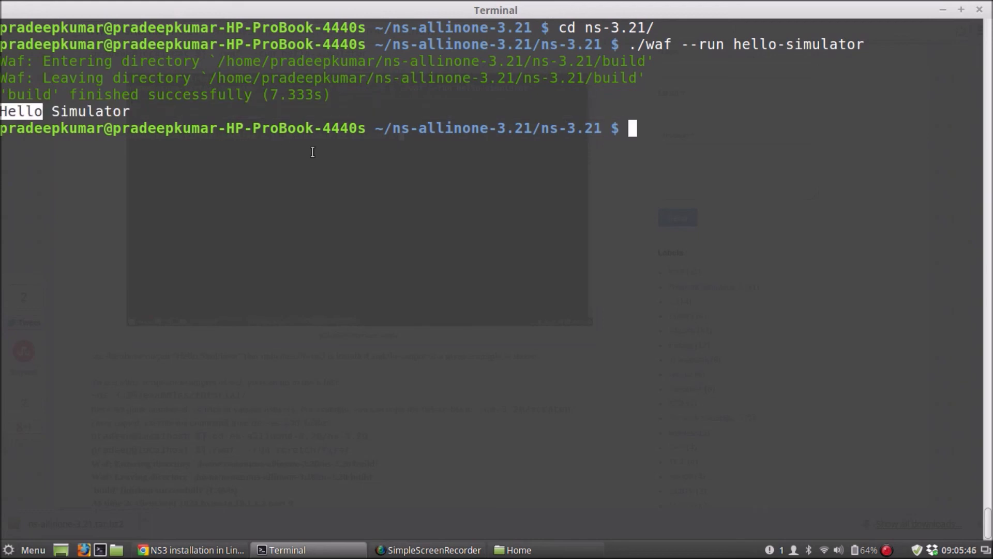